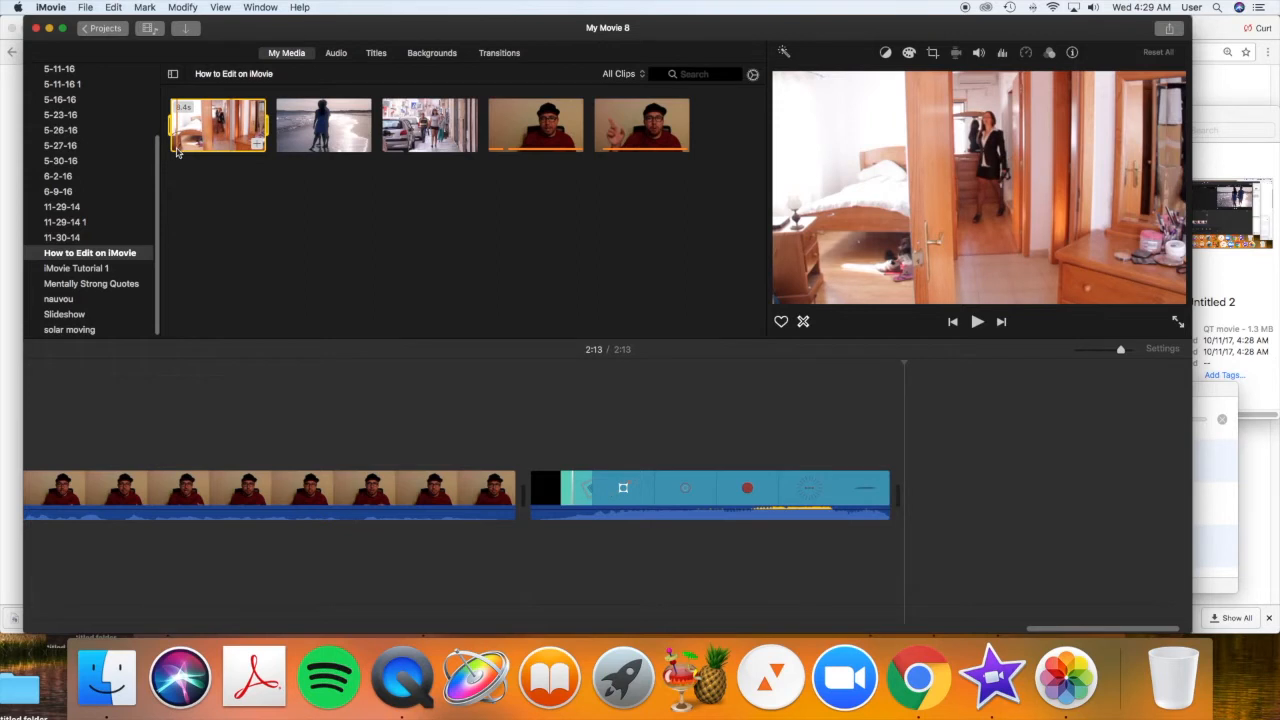
Step: Preview the bedroom clip, then select the blue title clip for removal
left_click(976, 320)
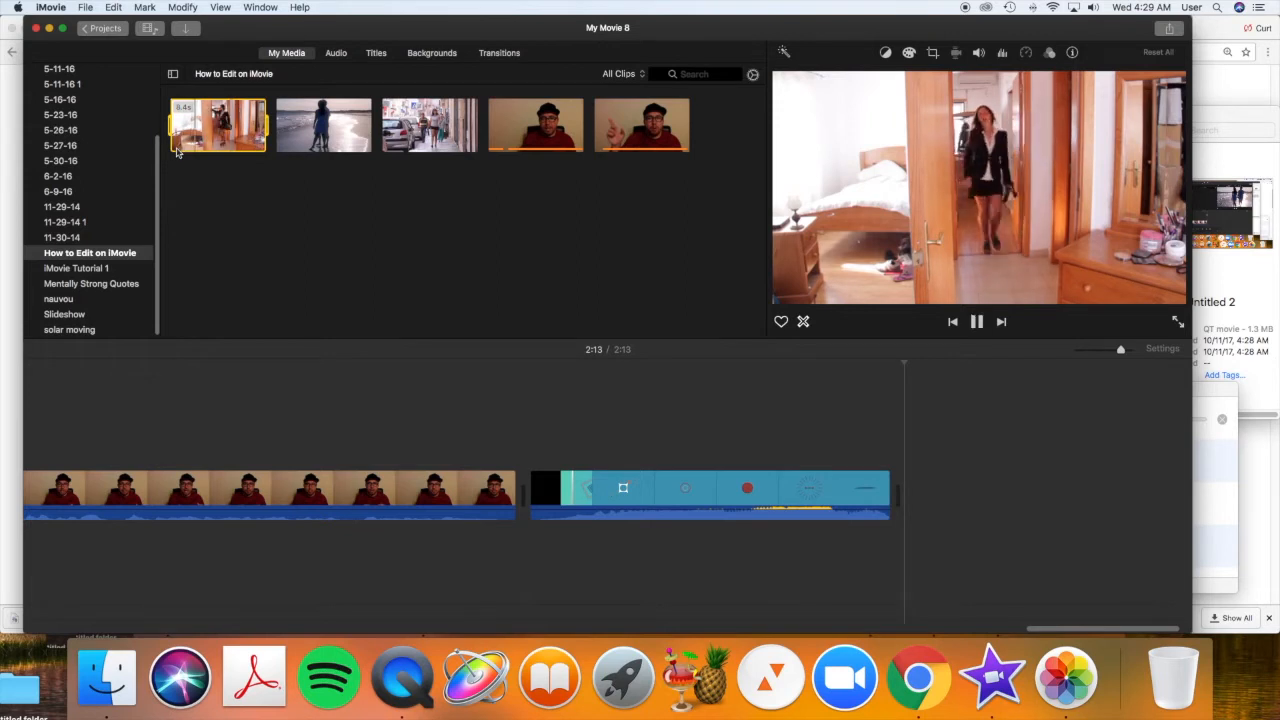
left_click(976, 320)
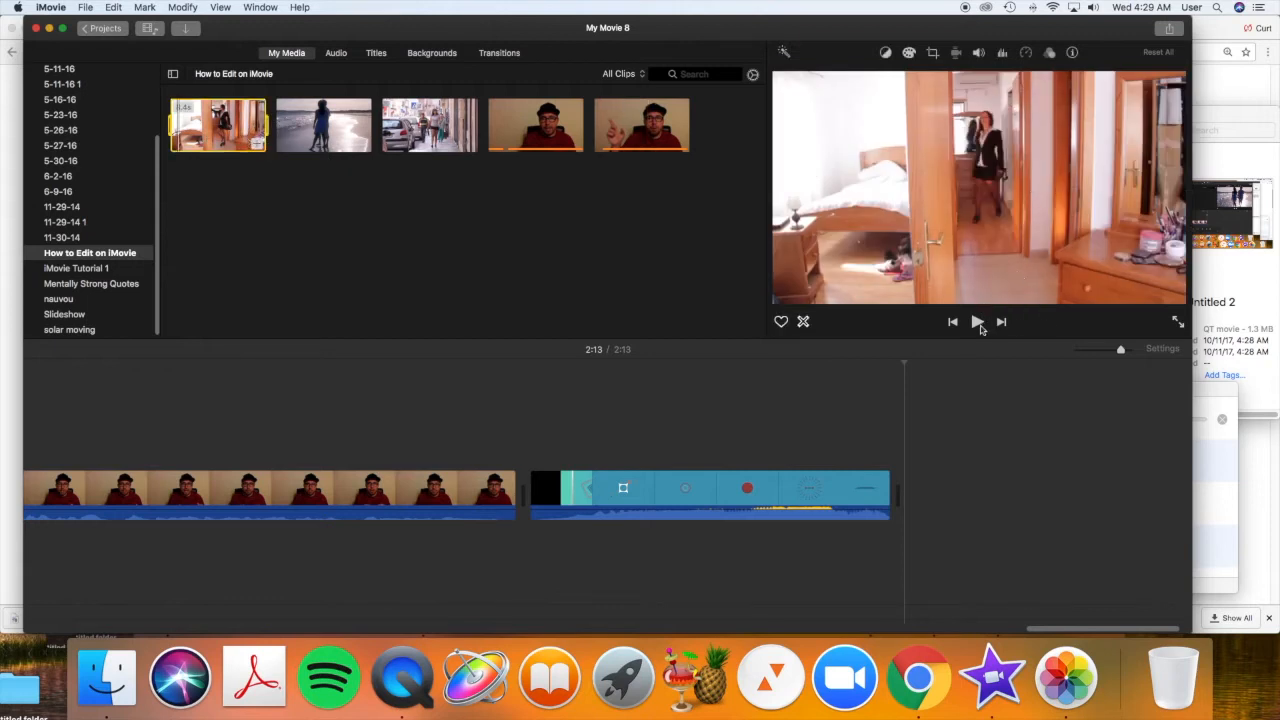
left_click(976, 320)
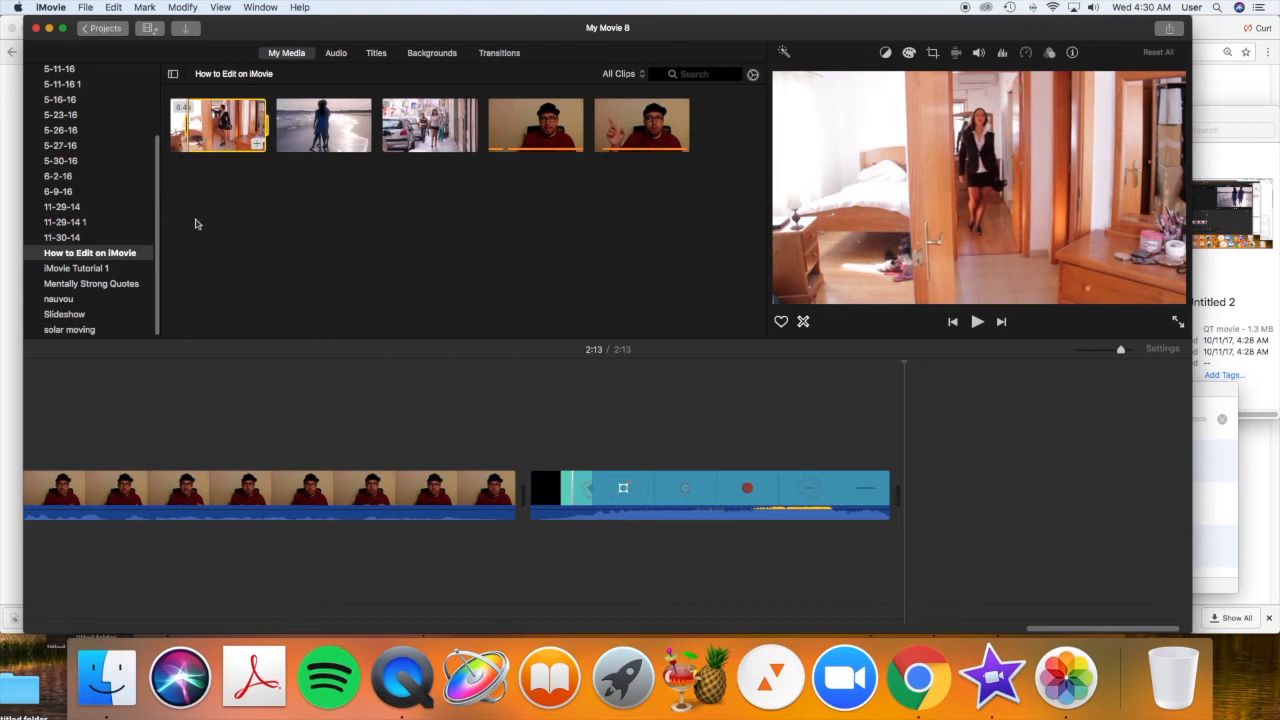
mouse_move(236, 182)
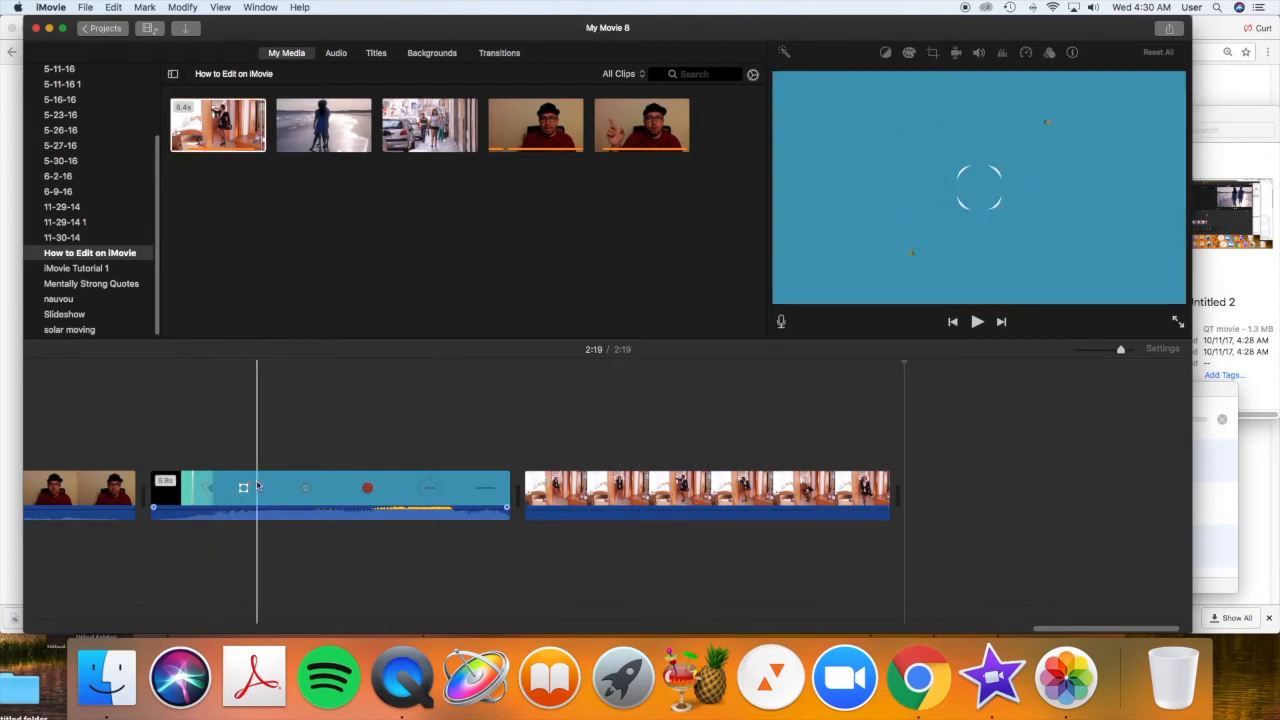
left_click(218, 124)
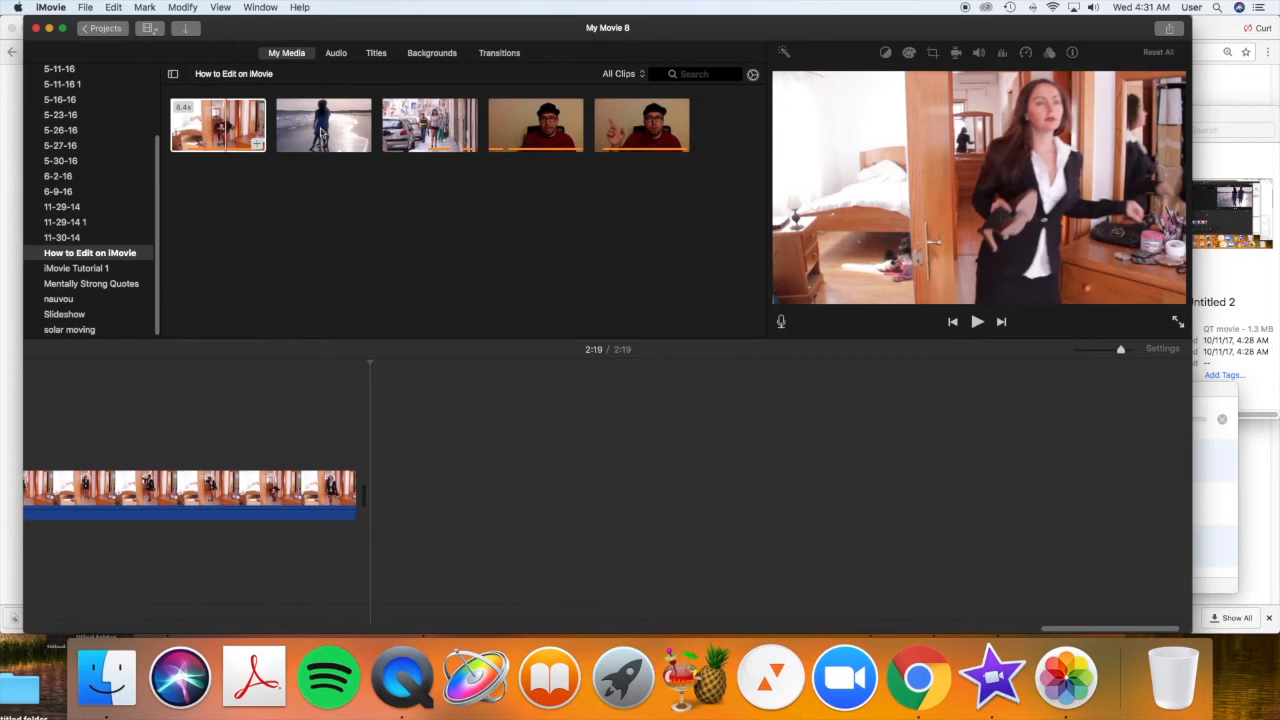
left_click(324, 124)
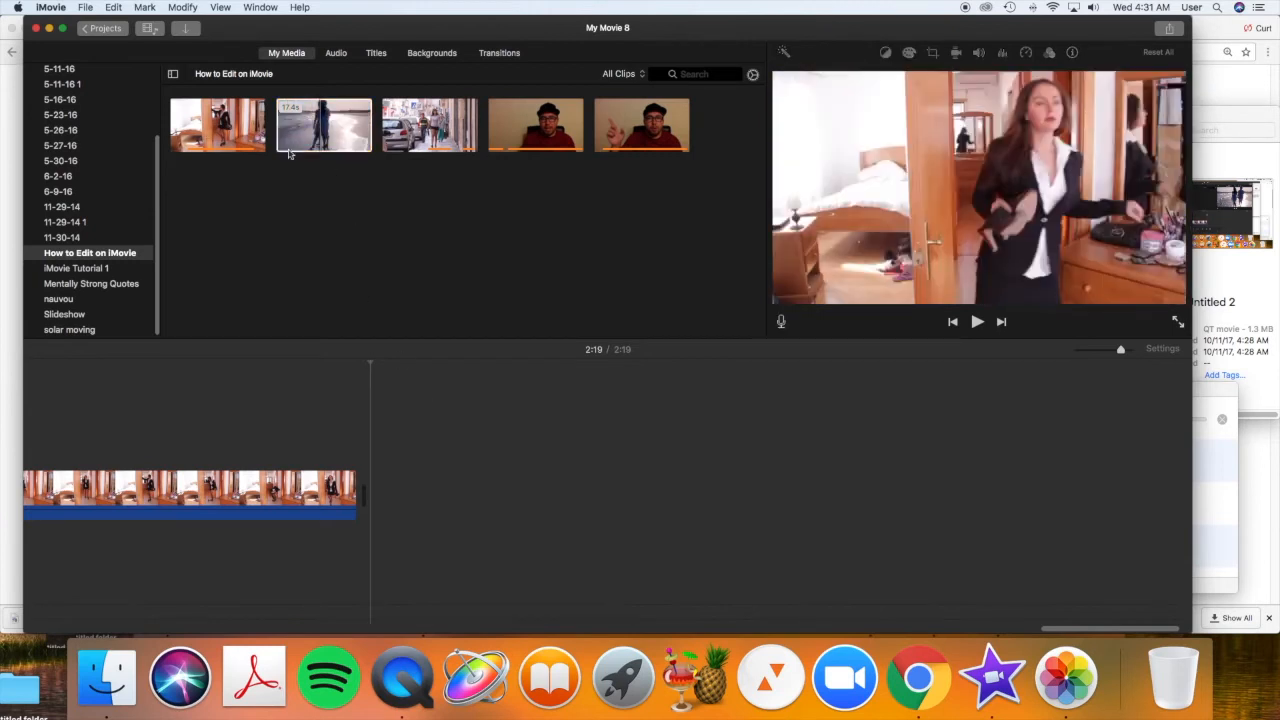
left_click(324, 124)
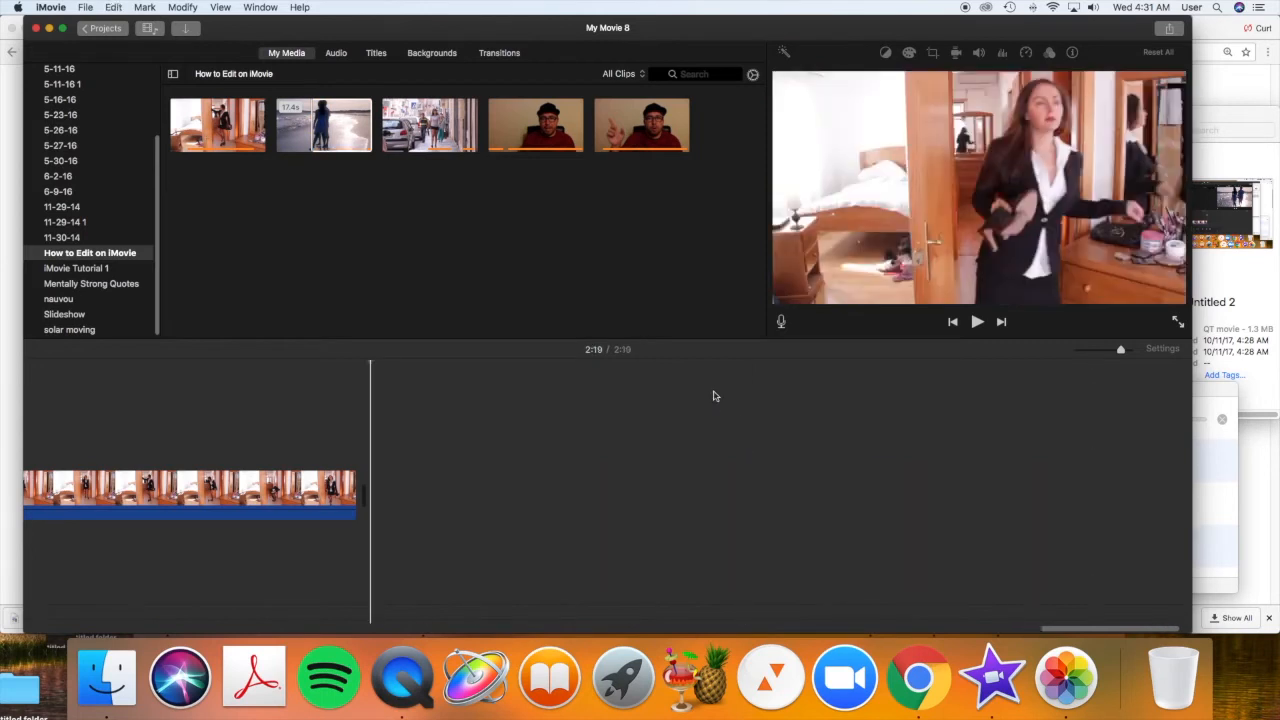
left_click(324, 124)
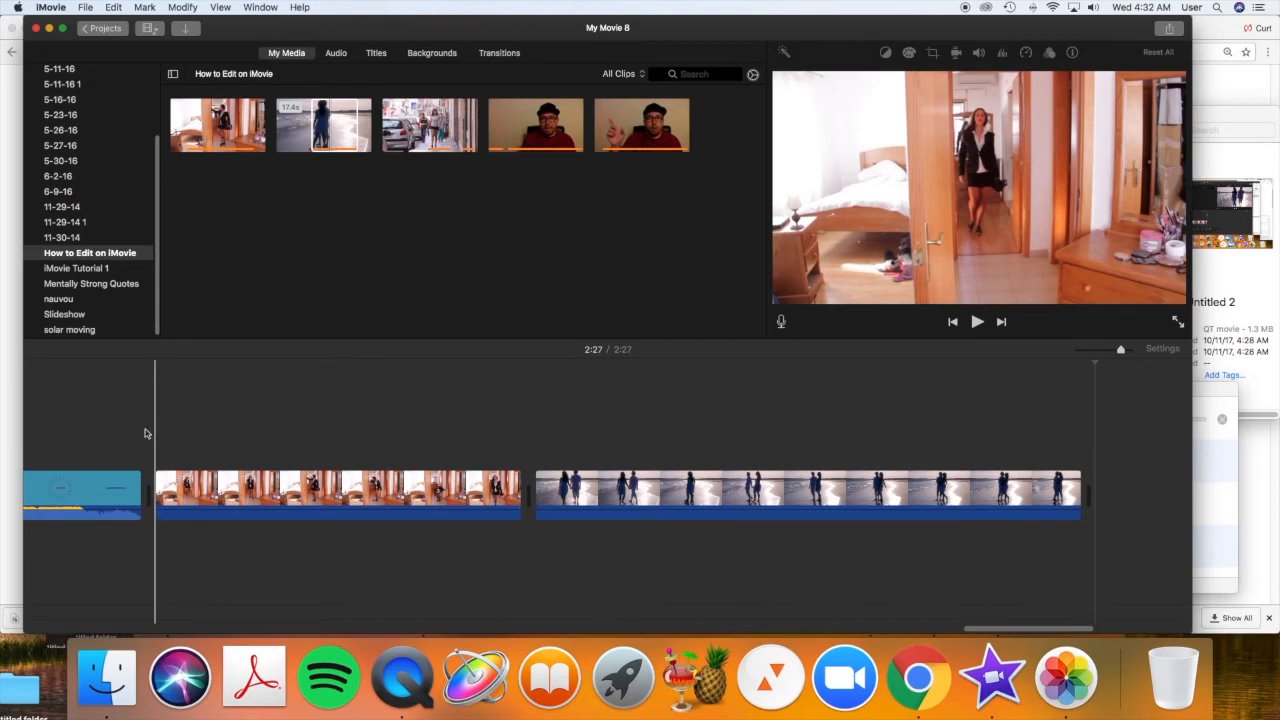
Step: Add the street-walking clip after the bedroom clip, extending the project to about 3:07
left_click(976, 320)
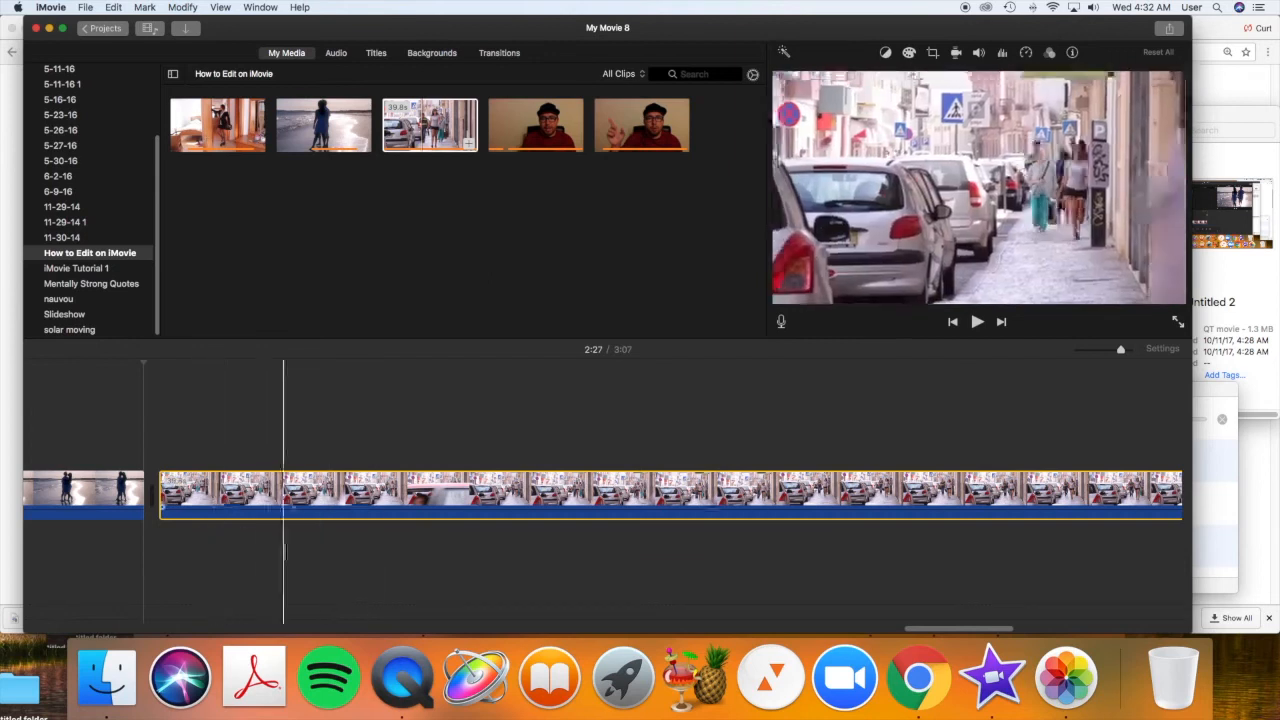
Step: Set the playhead near the start of the long car-lined street clip
left_click(550, 490)
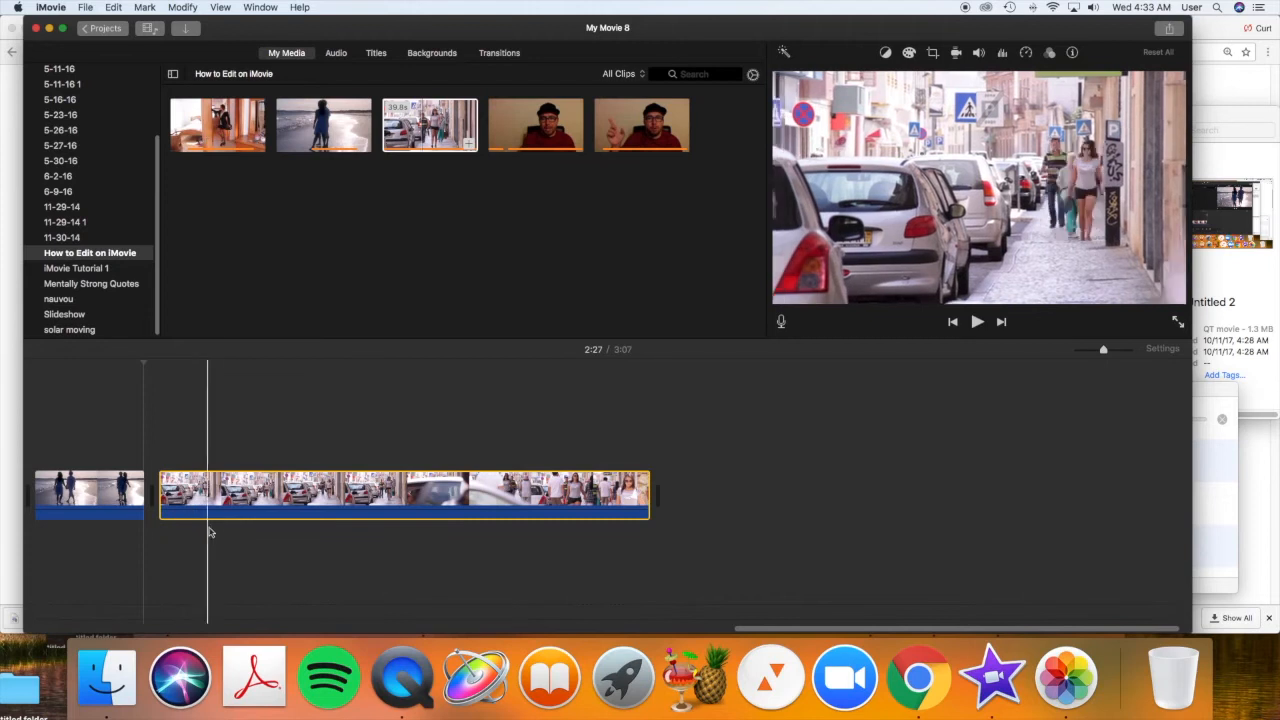
left_click(252, 508)
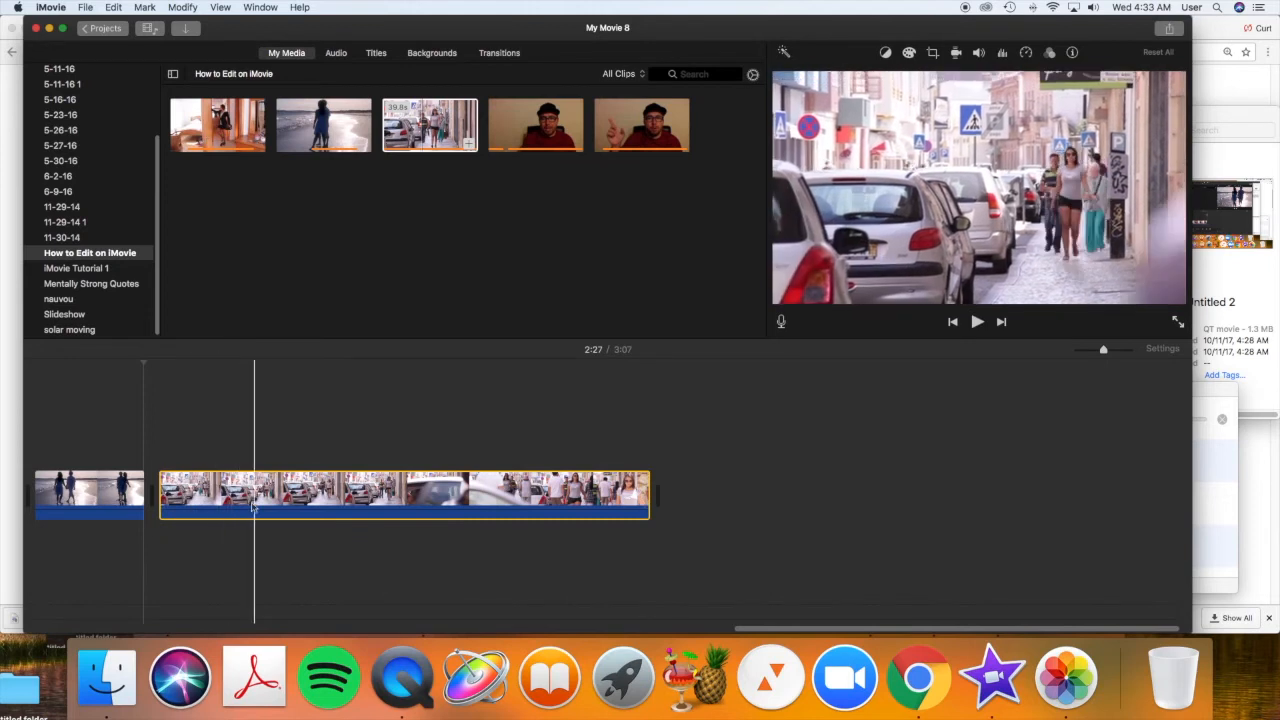
left_click(508, 500)
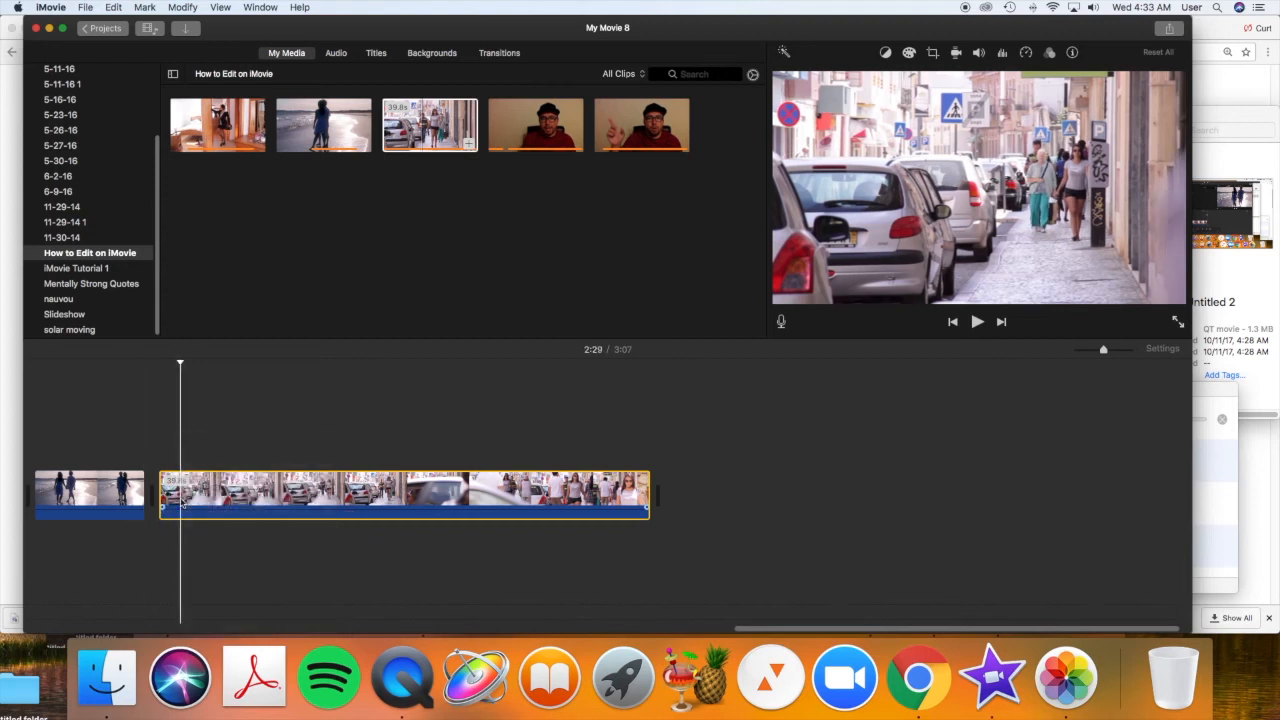
Step: Trim the street clip's opening seconds and split off the distance section
right_click(184, 496)
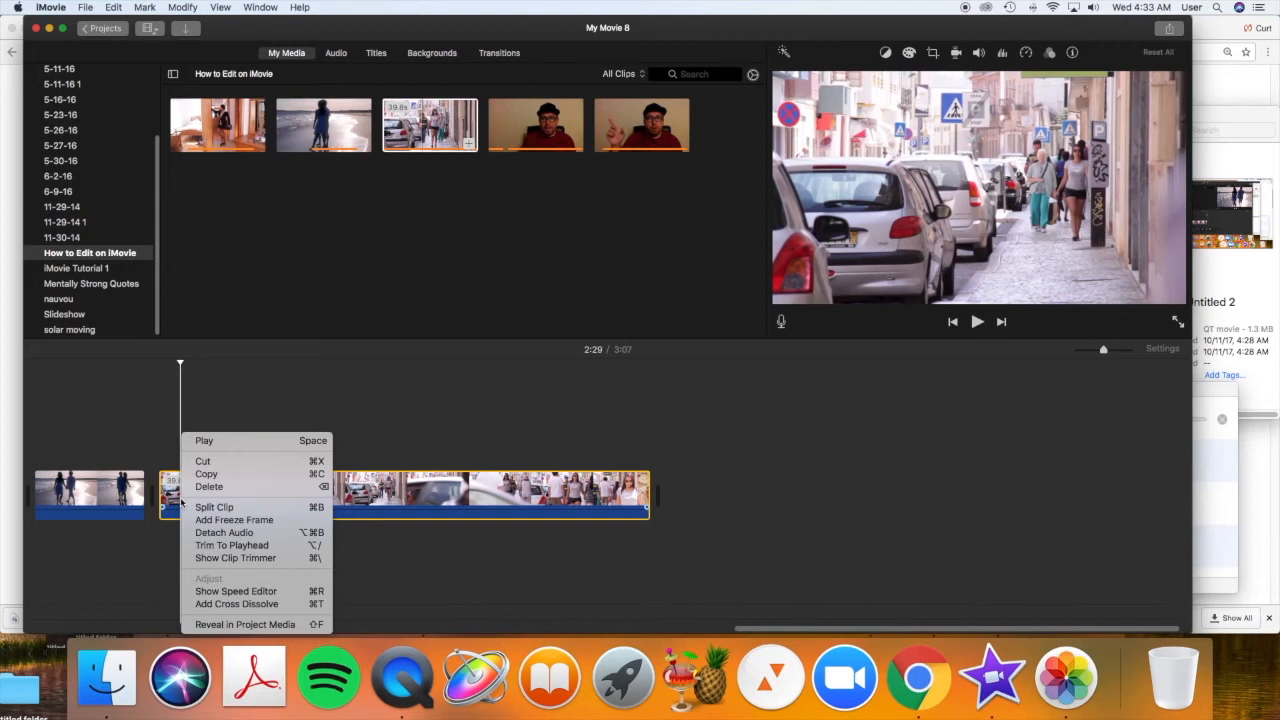
left_click(214, 508)
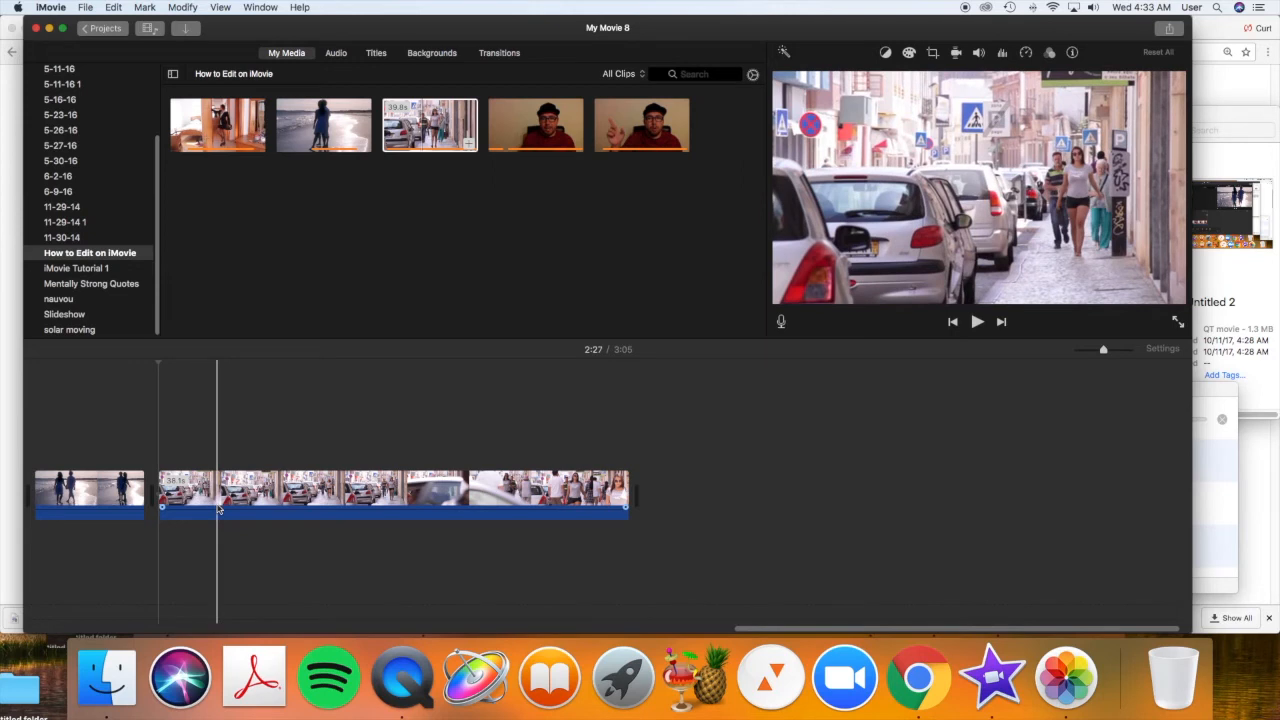
left_click(220, 504)
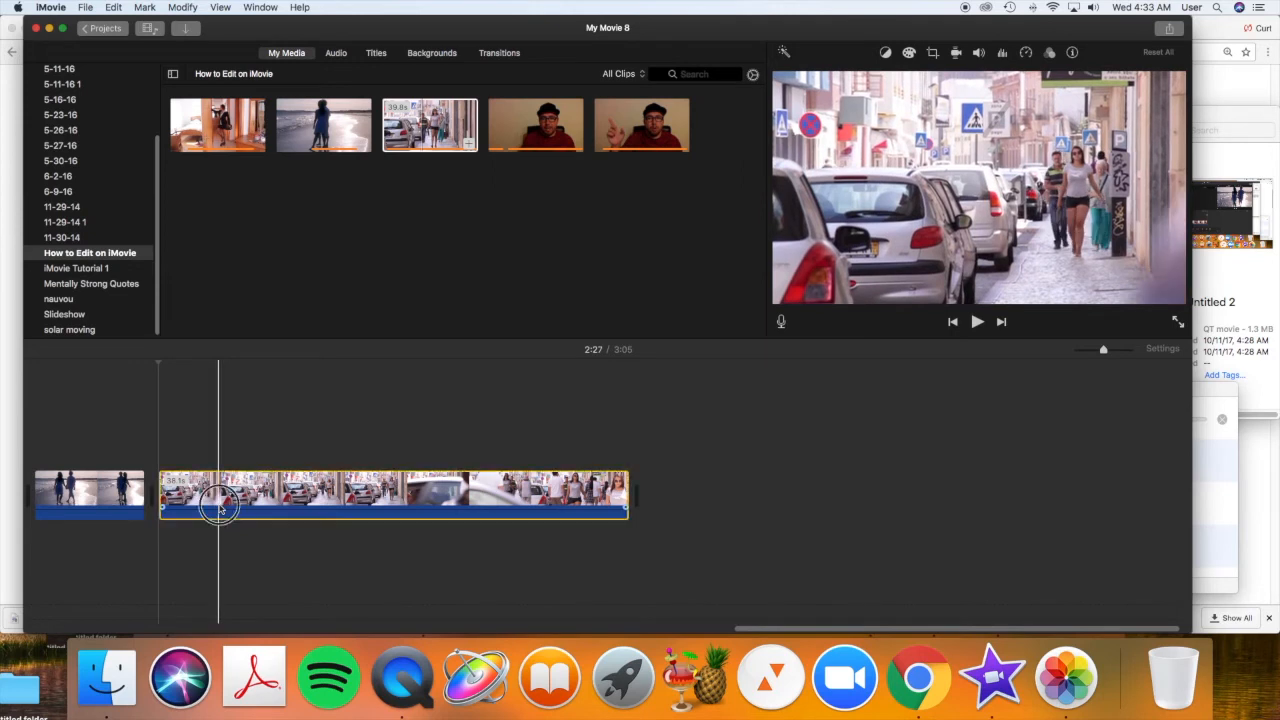
right_click(220, 504)
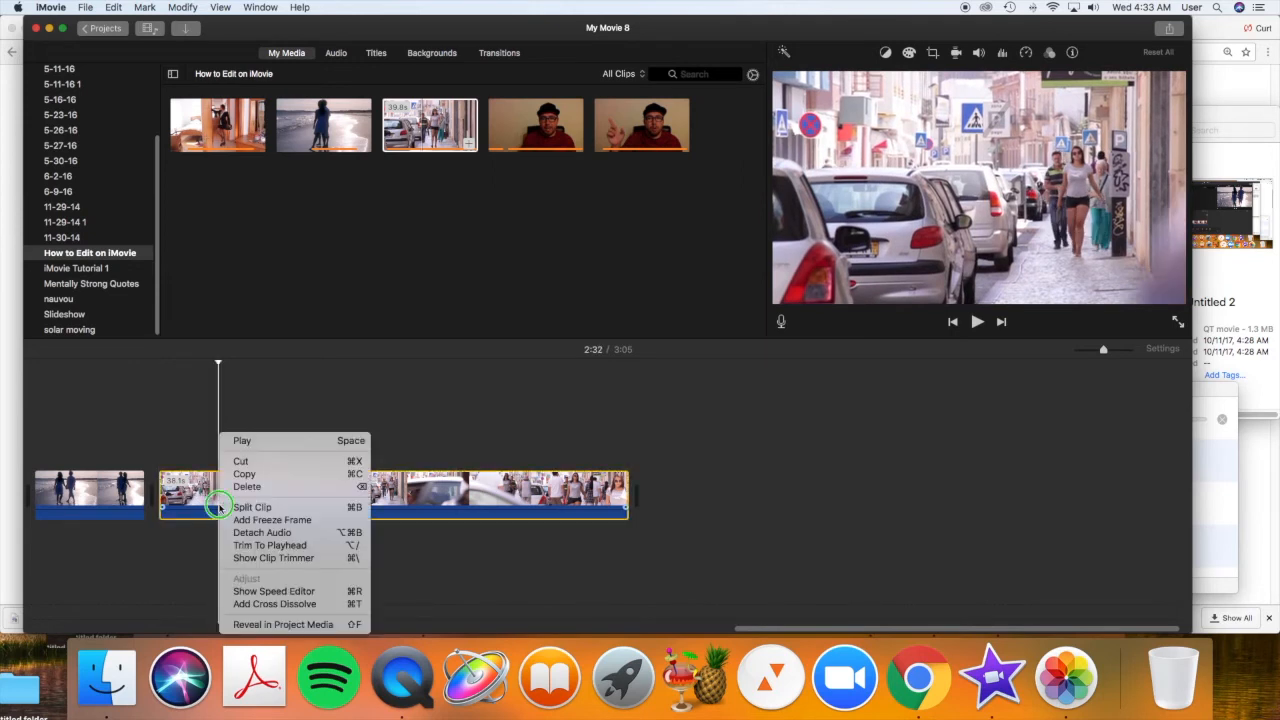
left_click(252, 508)
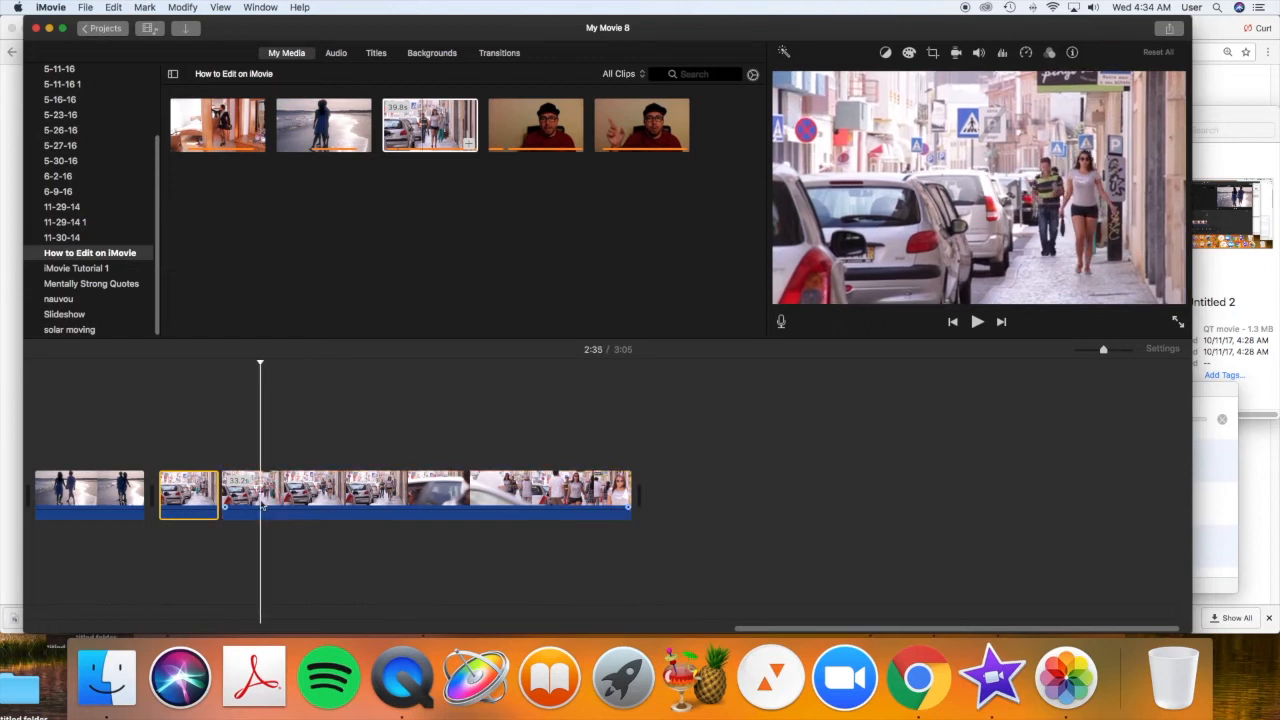
Step: Skim ahead and split the street clip again at the next section boundary
right_click(260, 496)
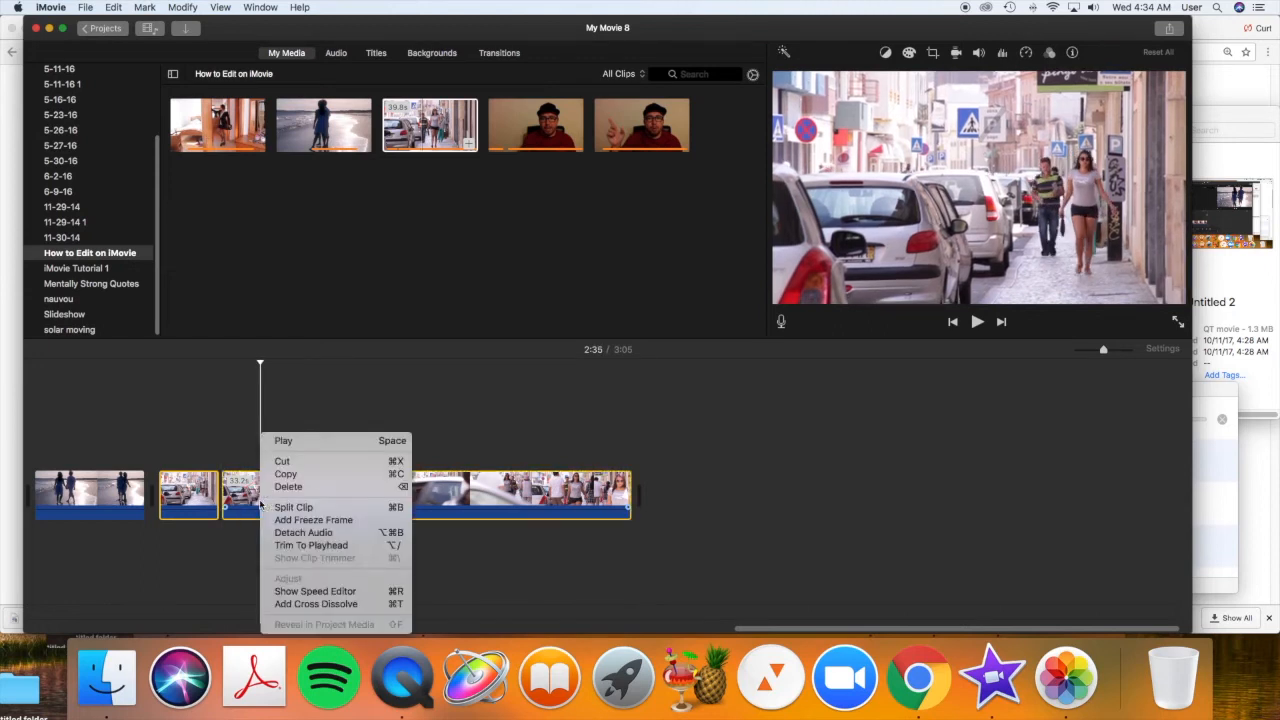
mouse_move(292, 508)
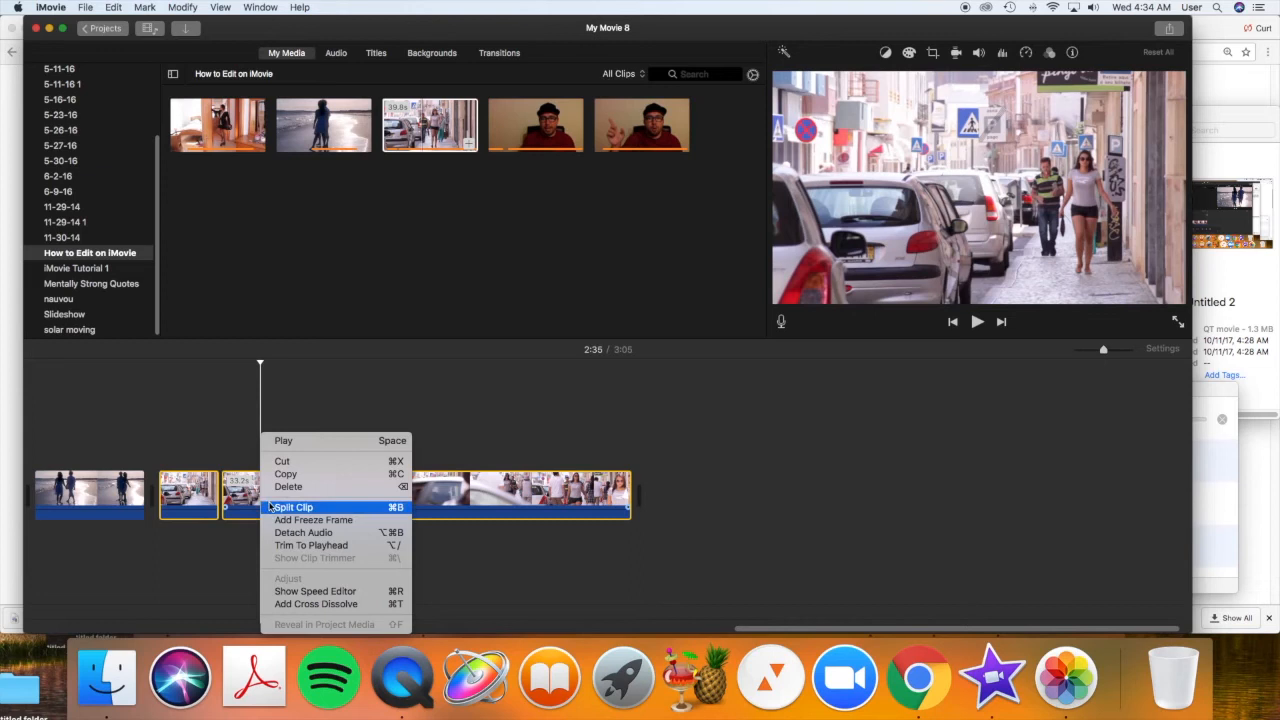
mouse_move(312, 520)
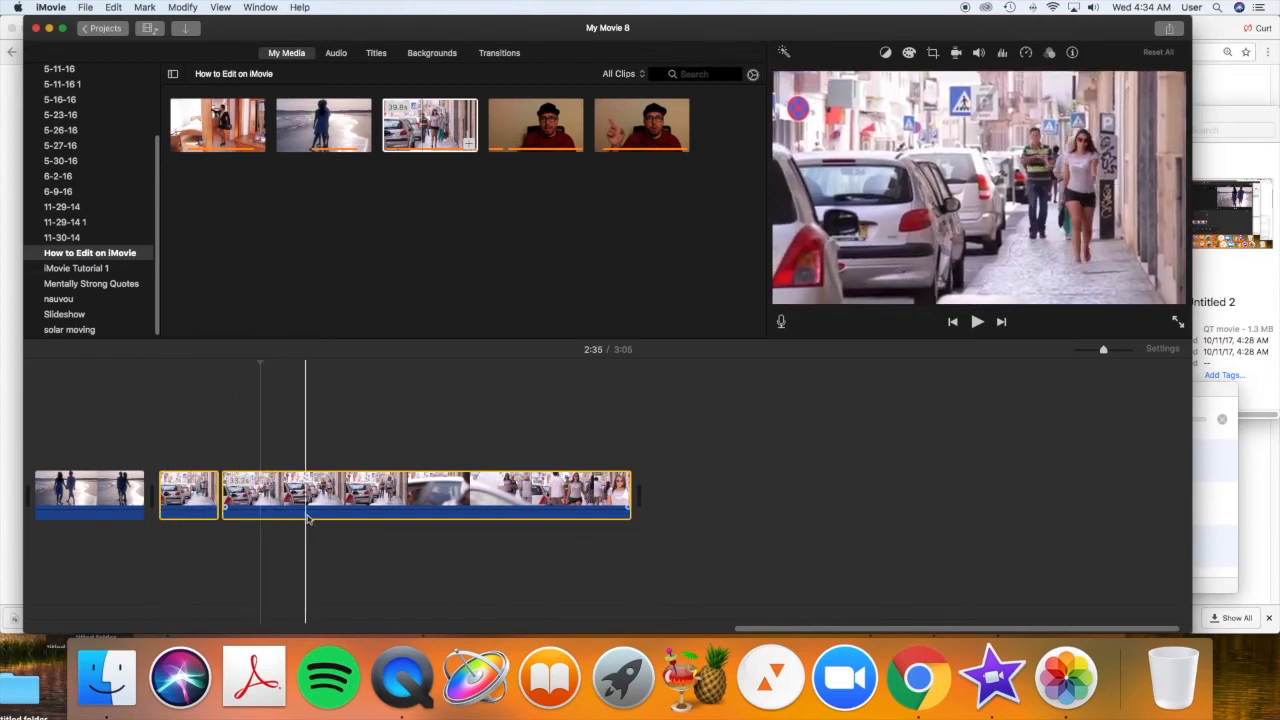
left_click_drag(306, 516, 358, 516)
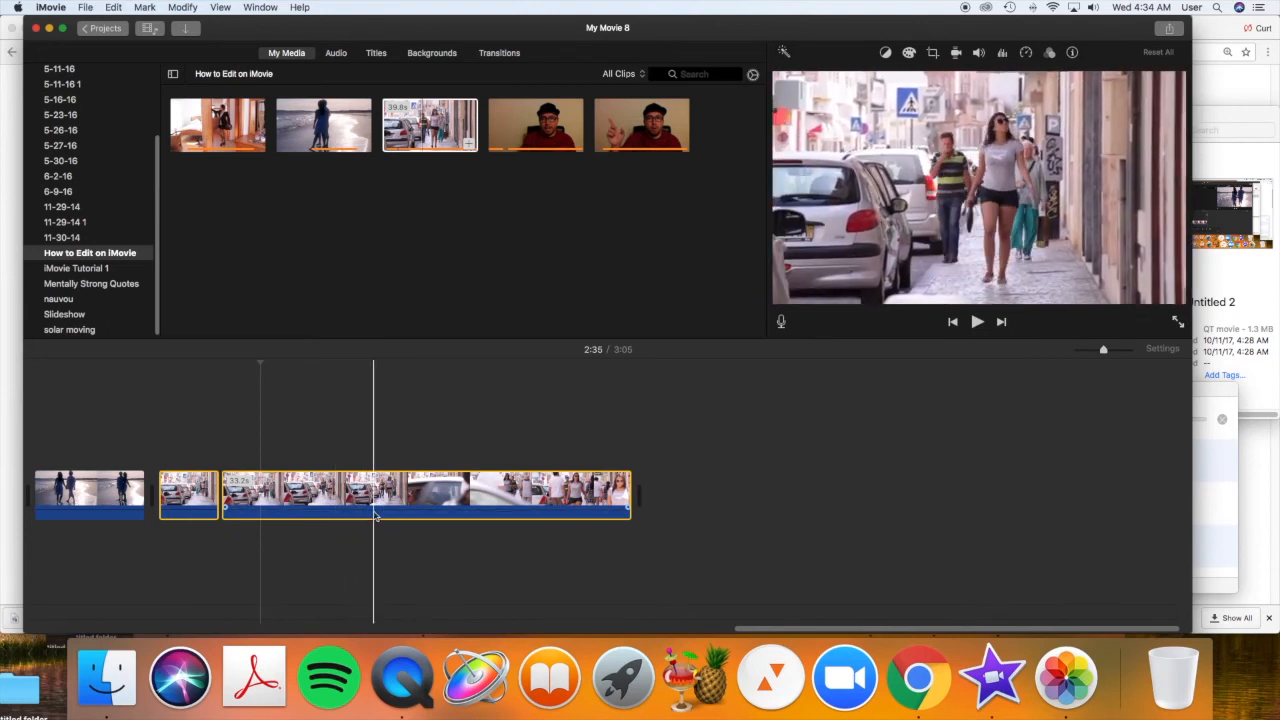
right_click(376, 496)
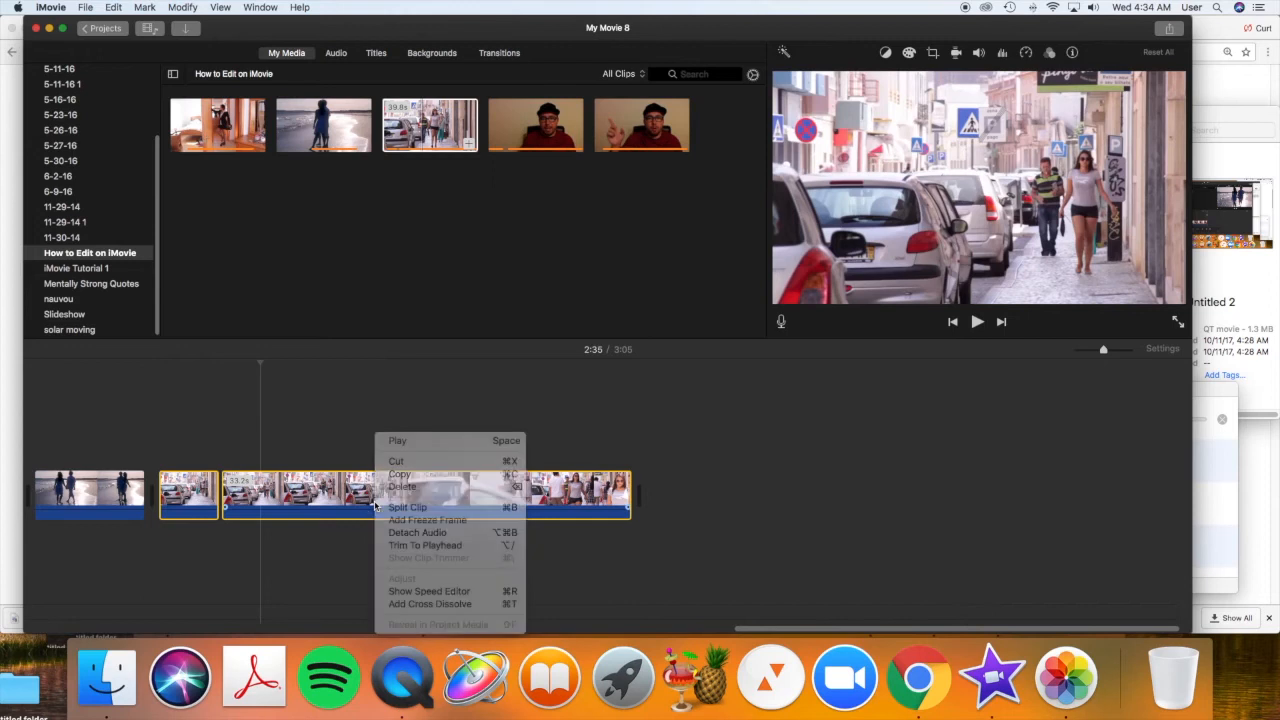
left_click(408, 508)
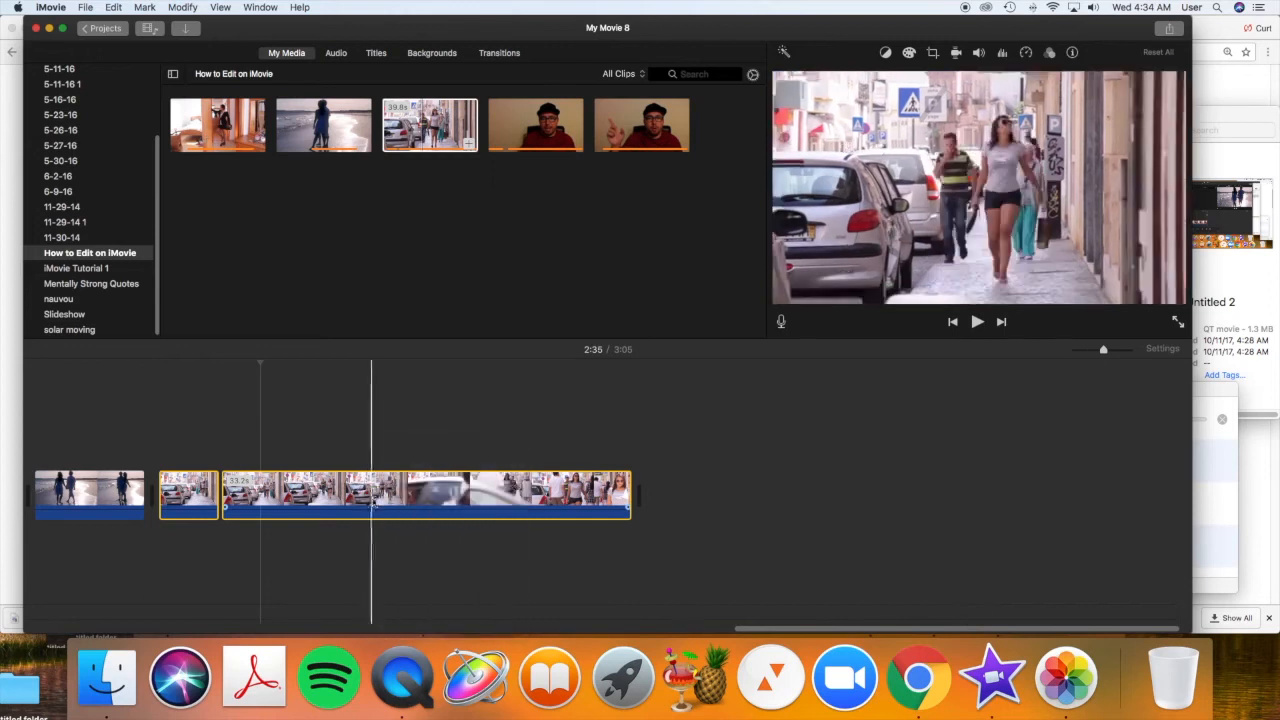
right_click(376, 504)
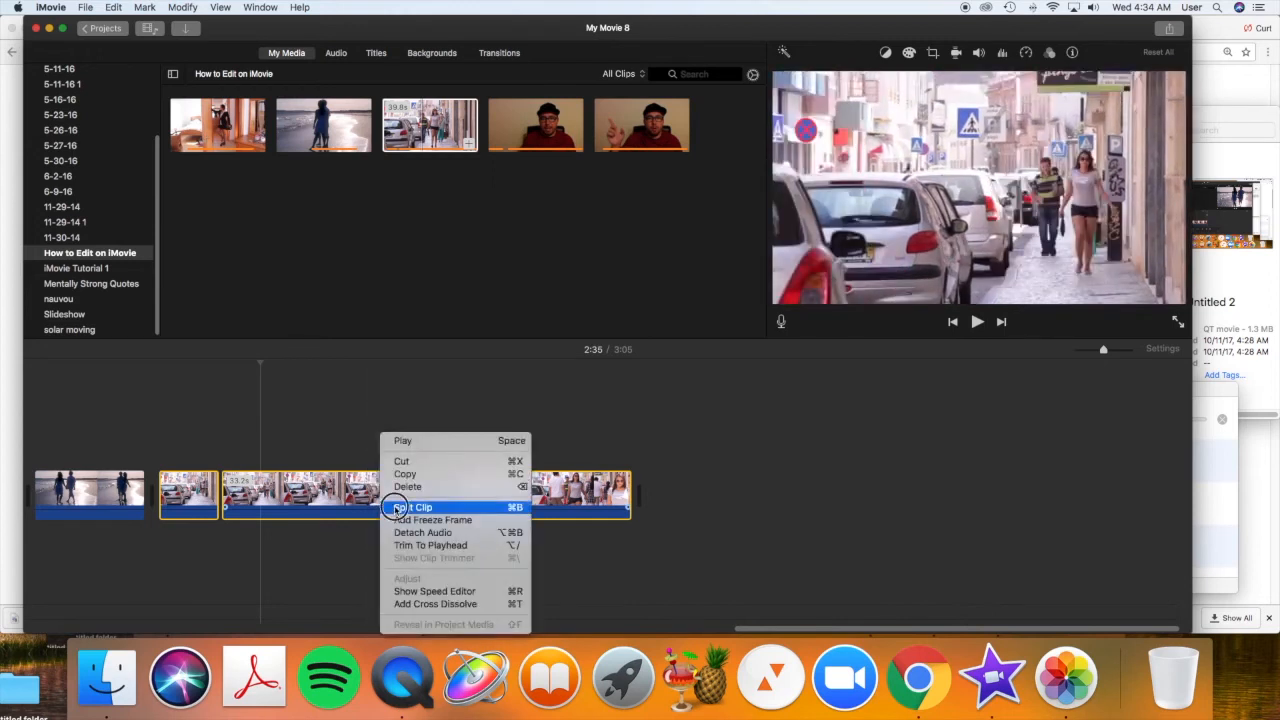
left_click(412, 508)
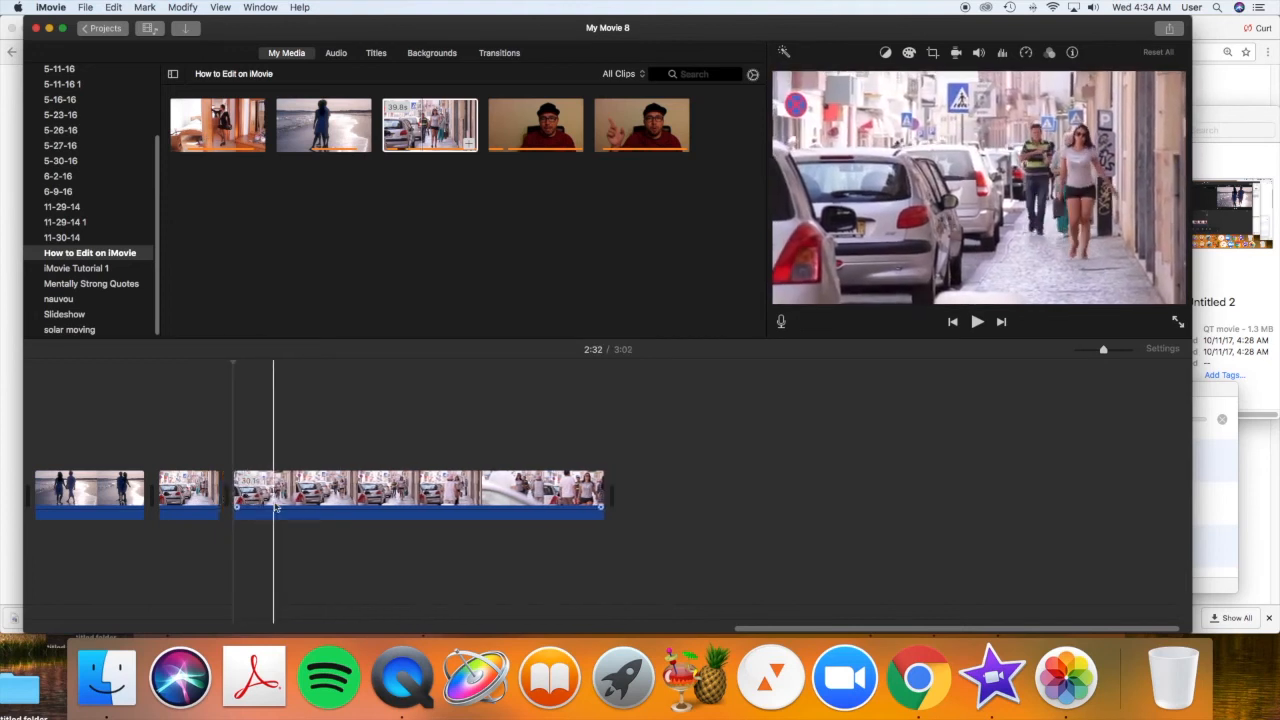
left_click_drag(276, 504, 290, 504)
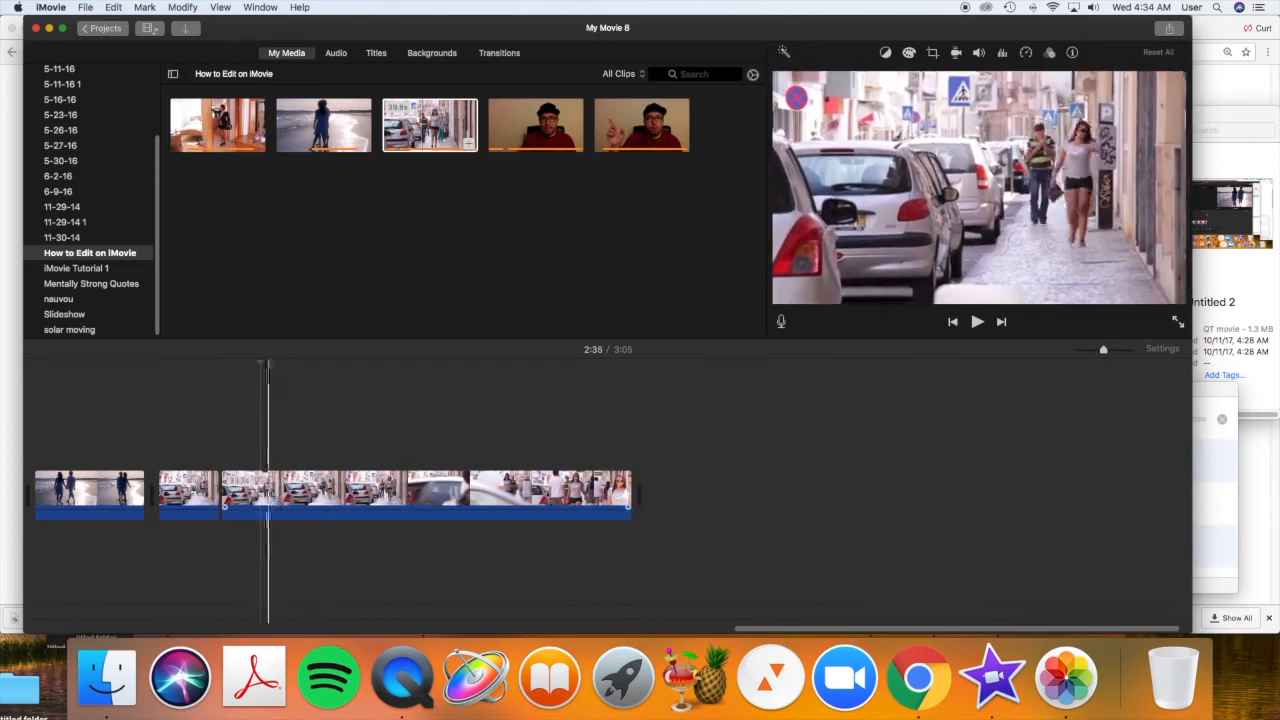
Step: Split the long street section at a new playhead point to isolate the unwanted part
left_click(306, 490)
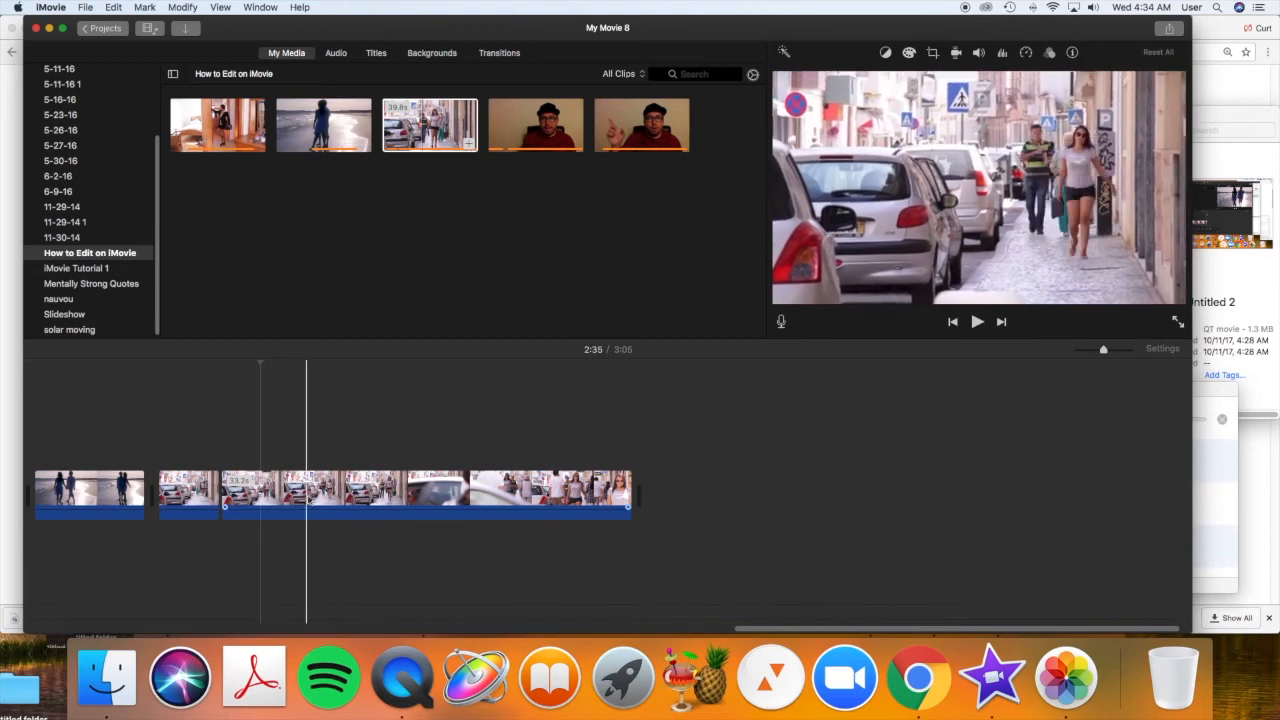
left_click(372, 496)
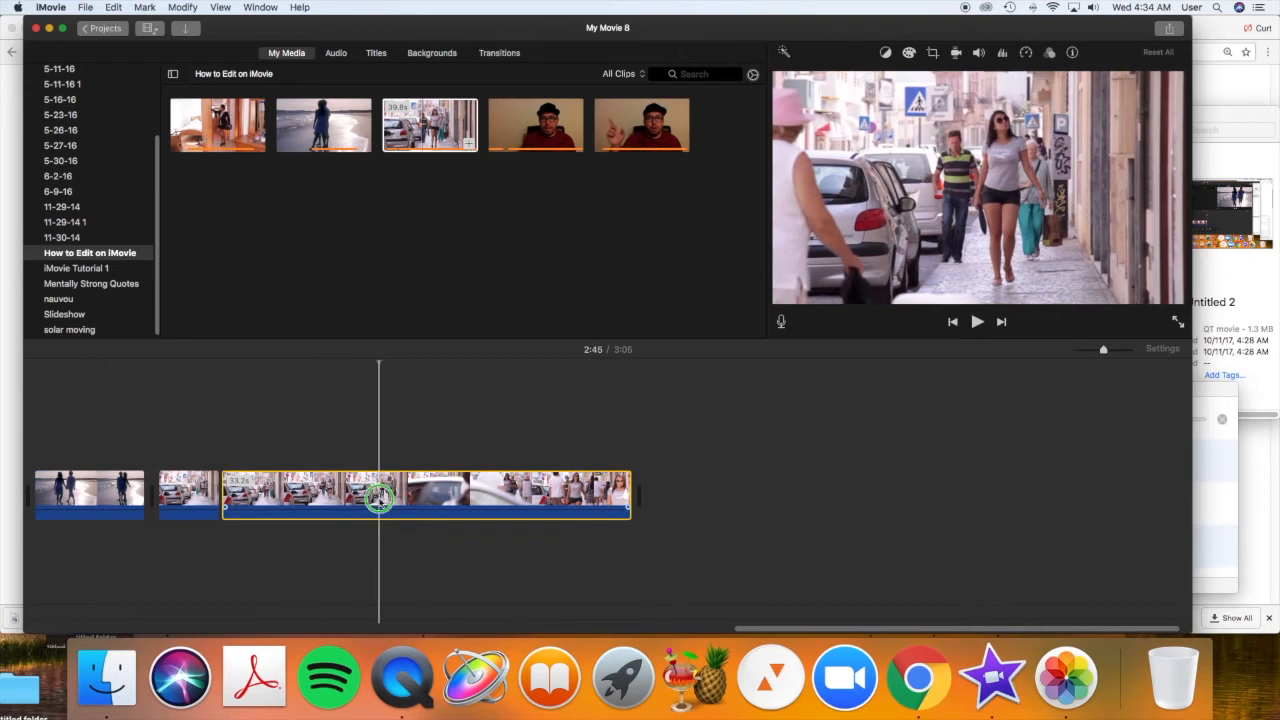
right_click(378, 496)
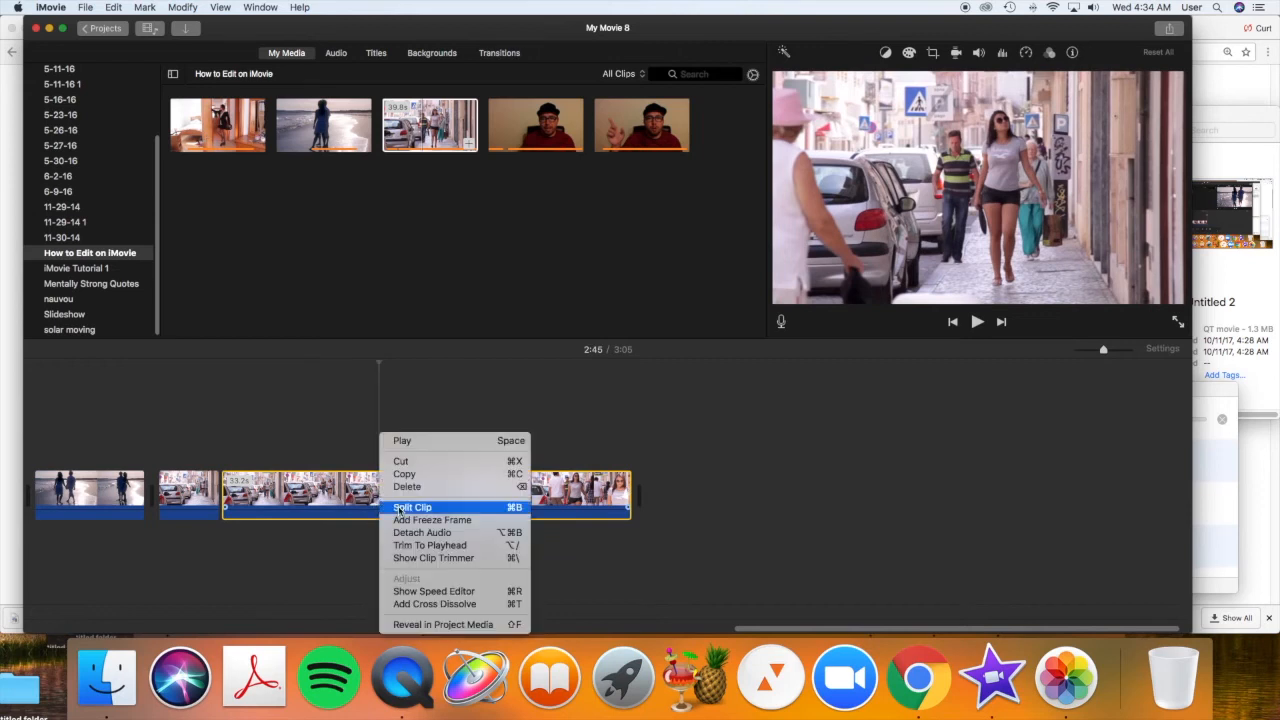
left_click(412, 508)
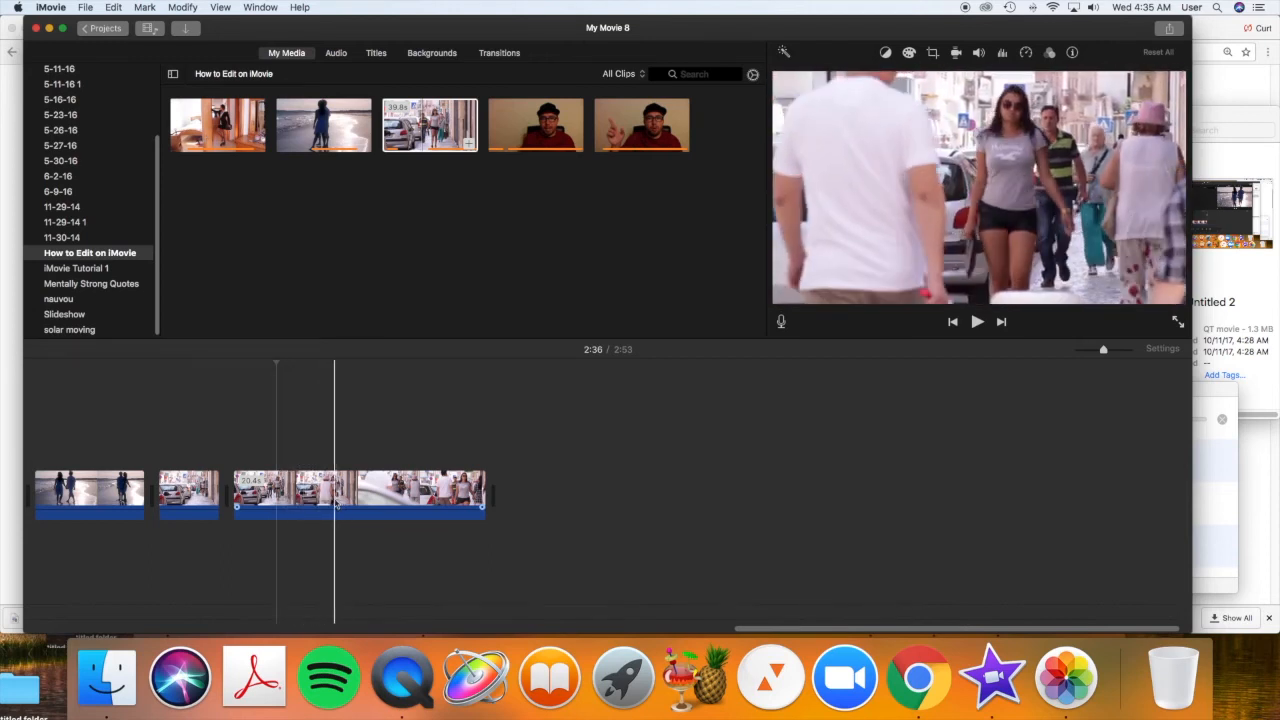
Step: Split the close-up section at the playhead so its tail can be removed, leaving four short clips
left_click(358, 492)
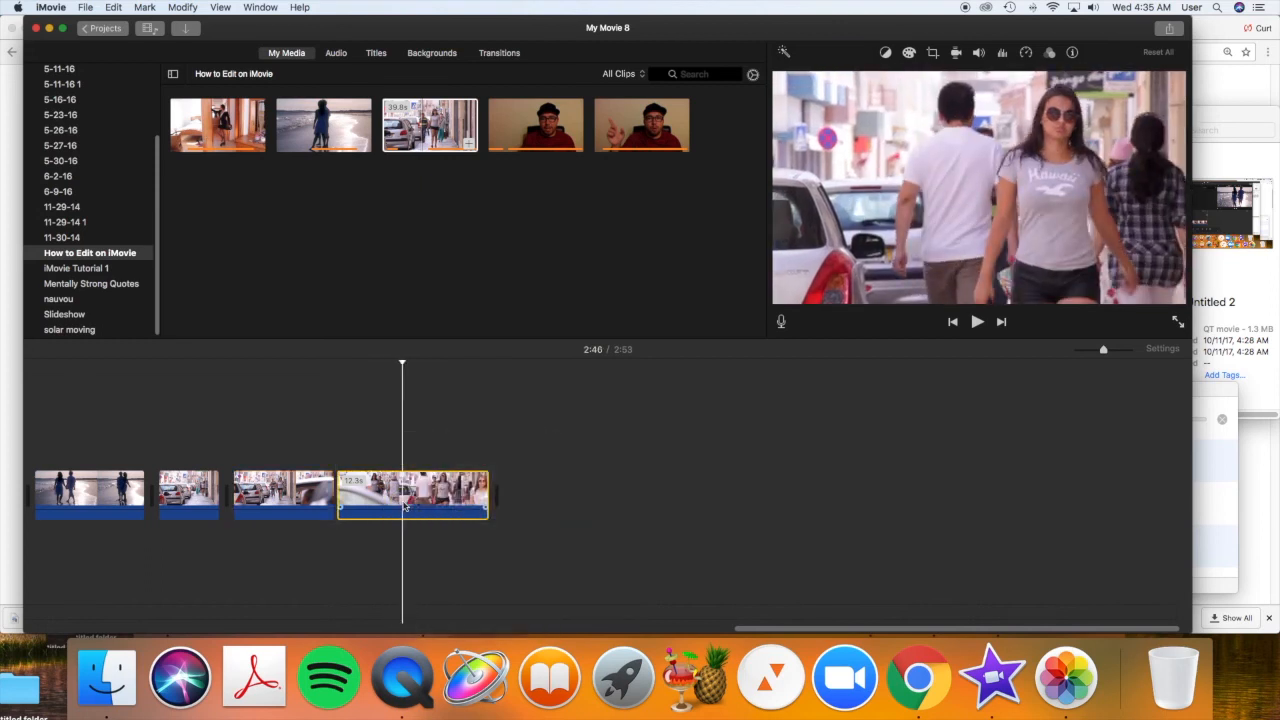
right_click(412, 496)
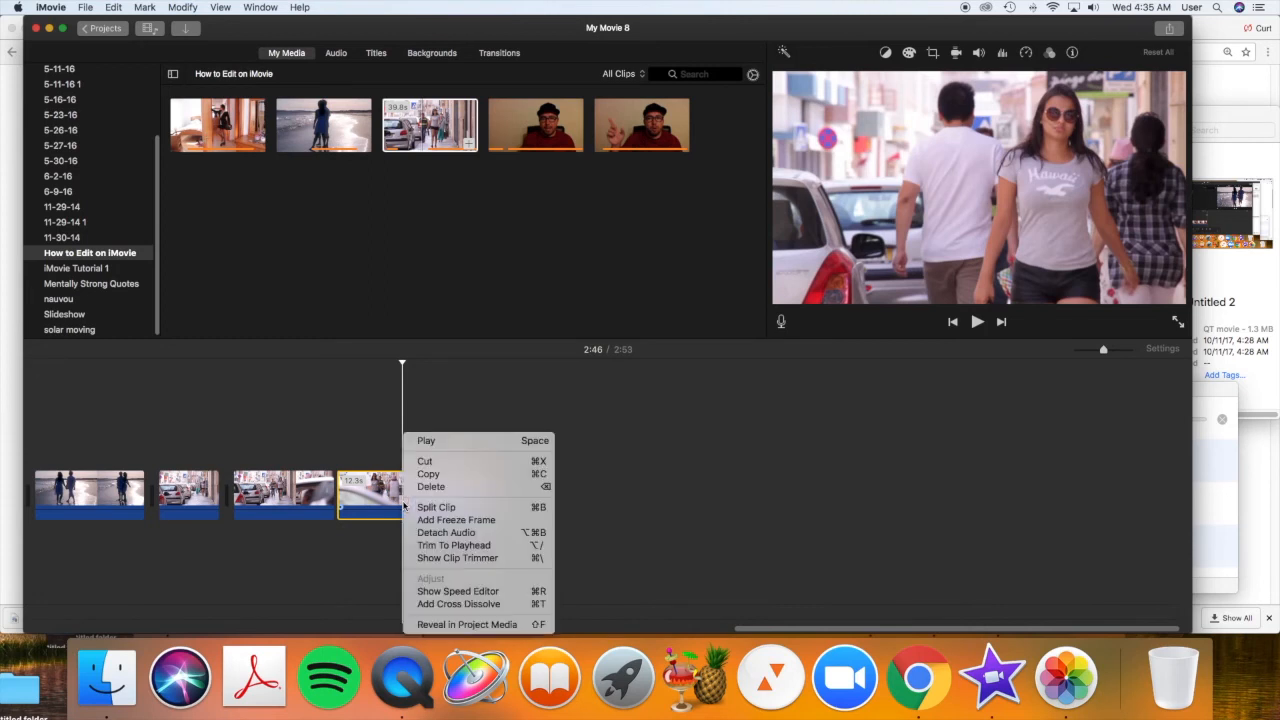
left_click(436, 508)
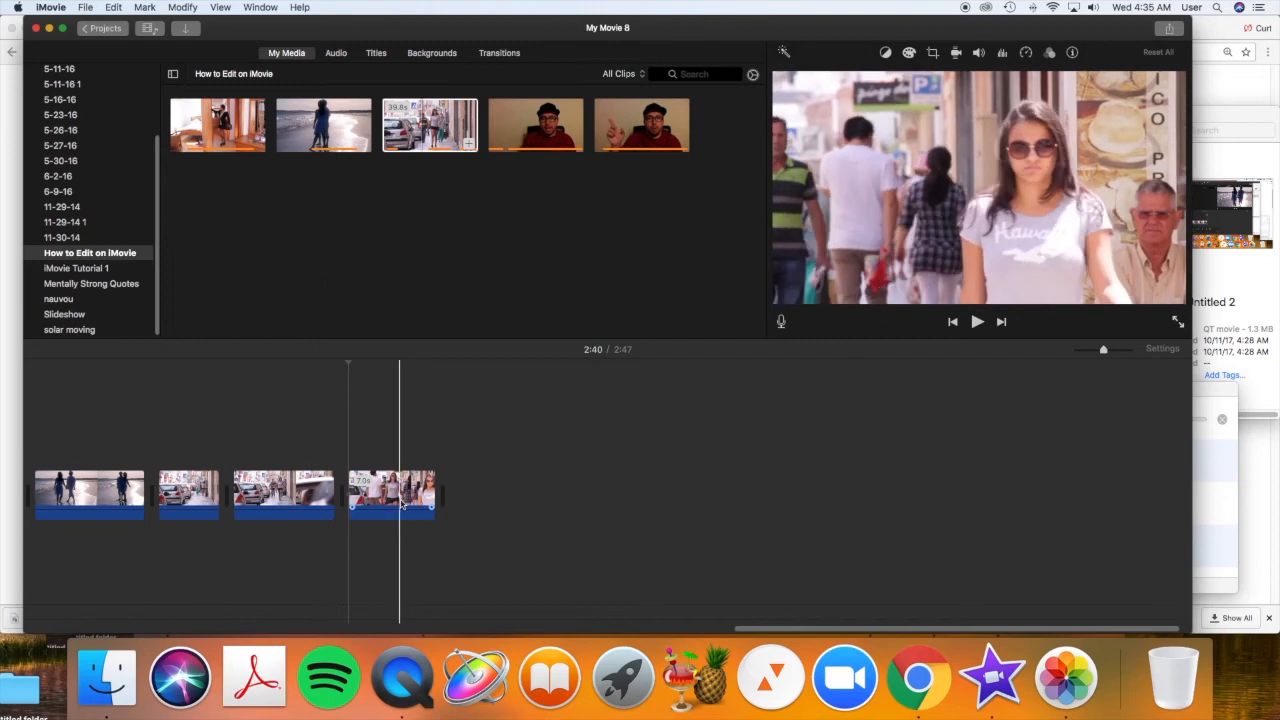
left_click_drag(400, 504, 422, 504)
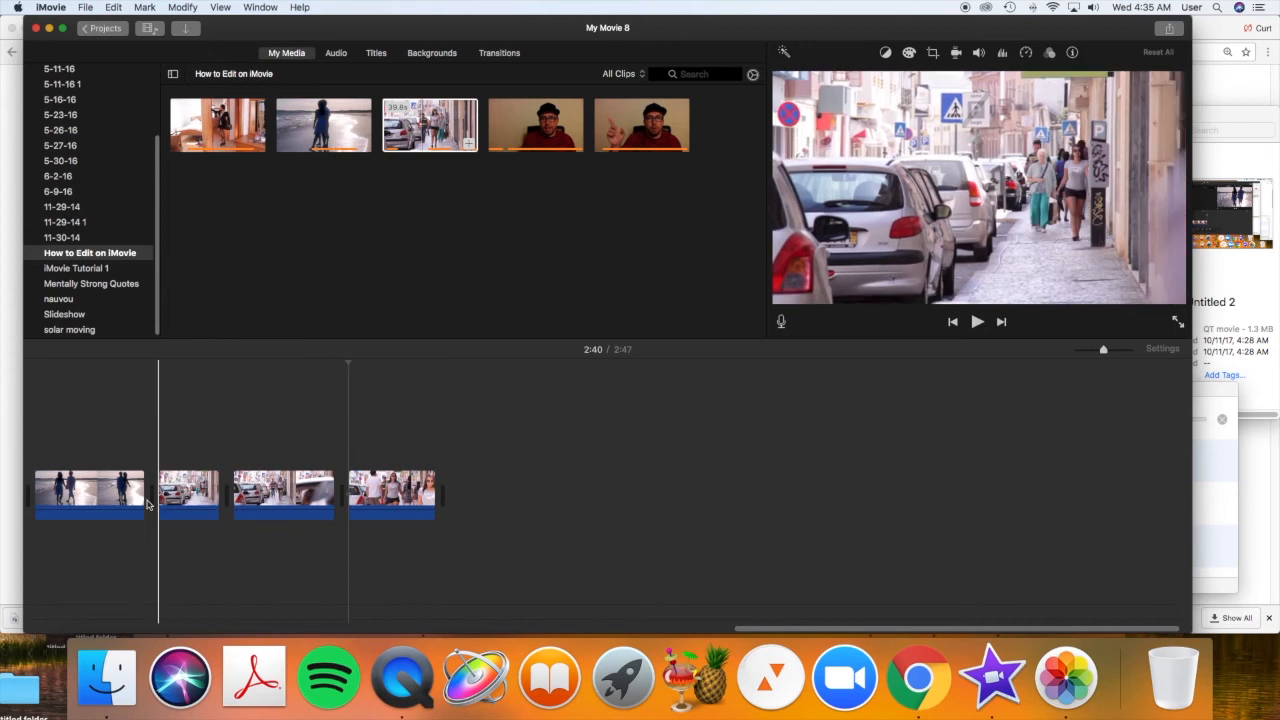
left_click(976, 320)
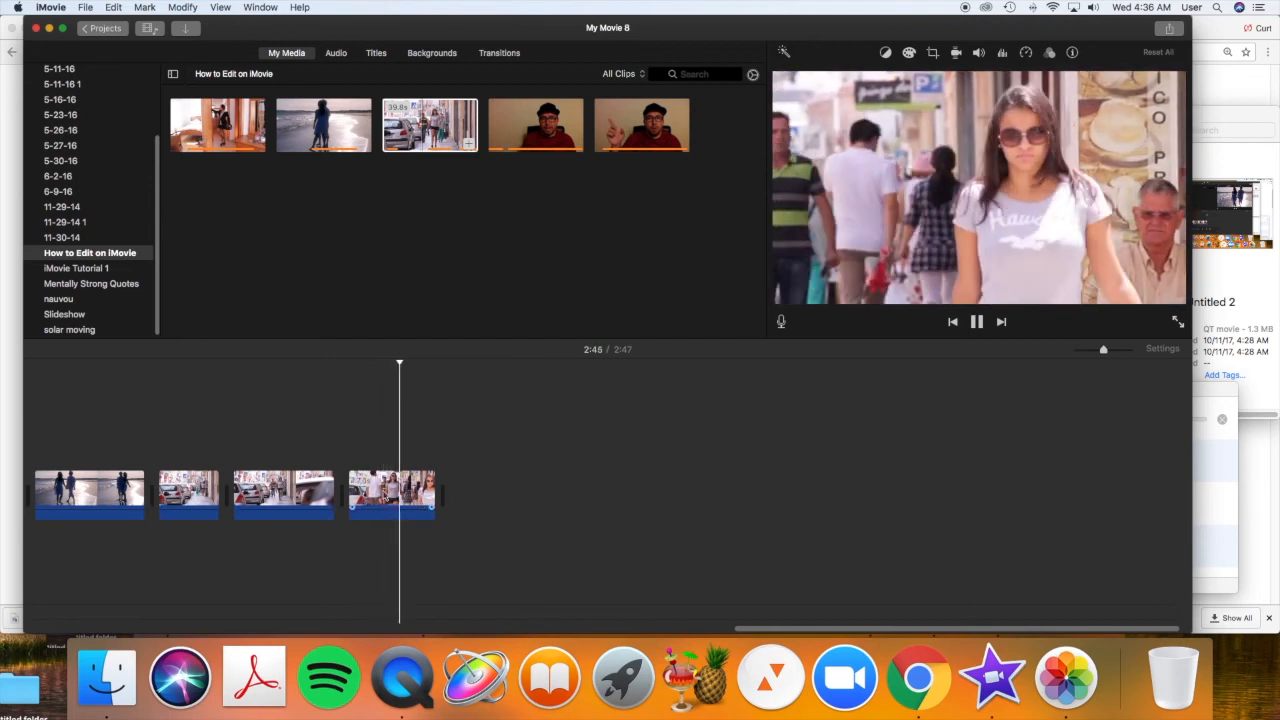
left_click(392, 492)
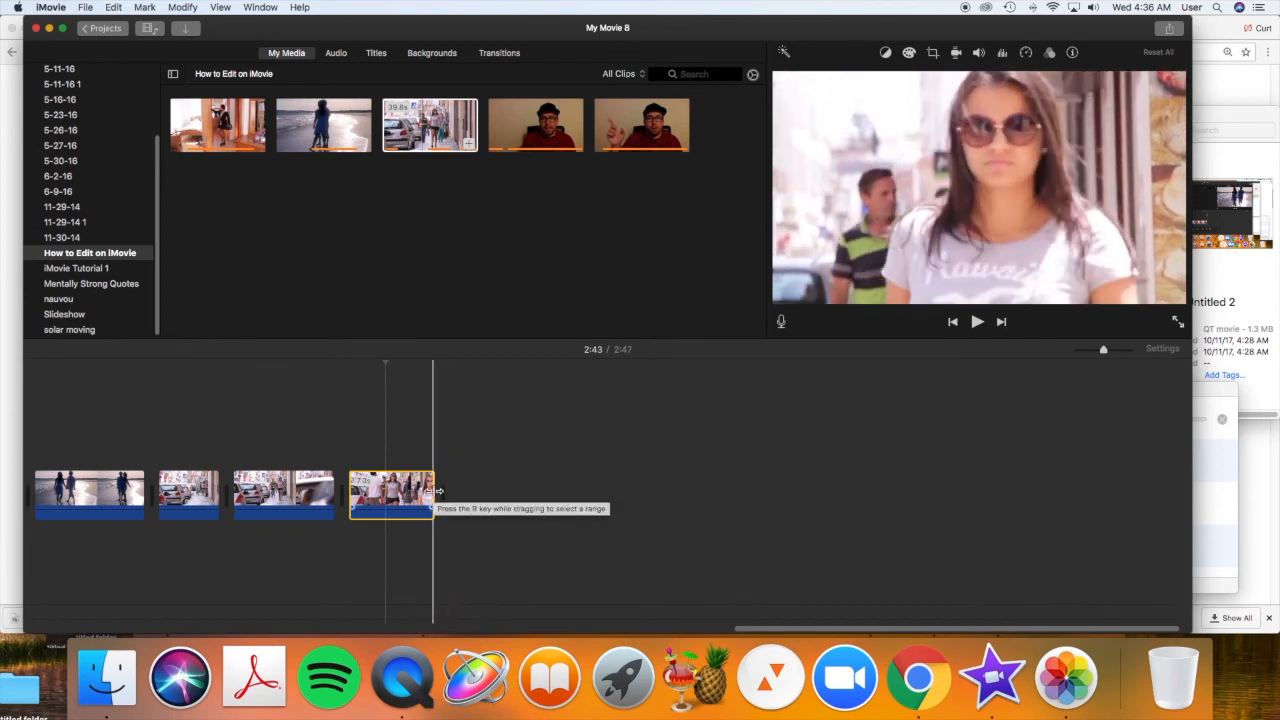
Step: Trim the end of the close-up clip down to about 6 seconds
left_click_drag(436, 492, 444, 492)
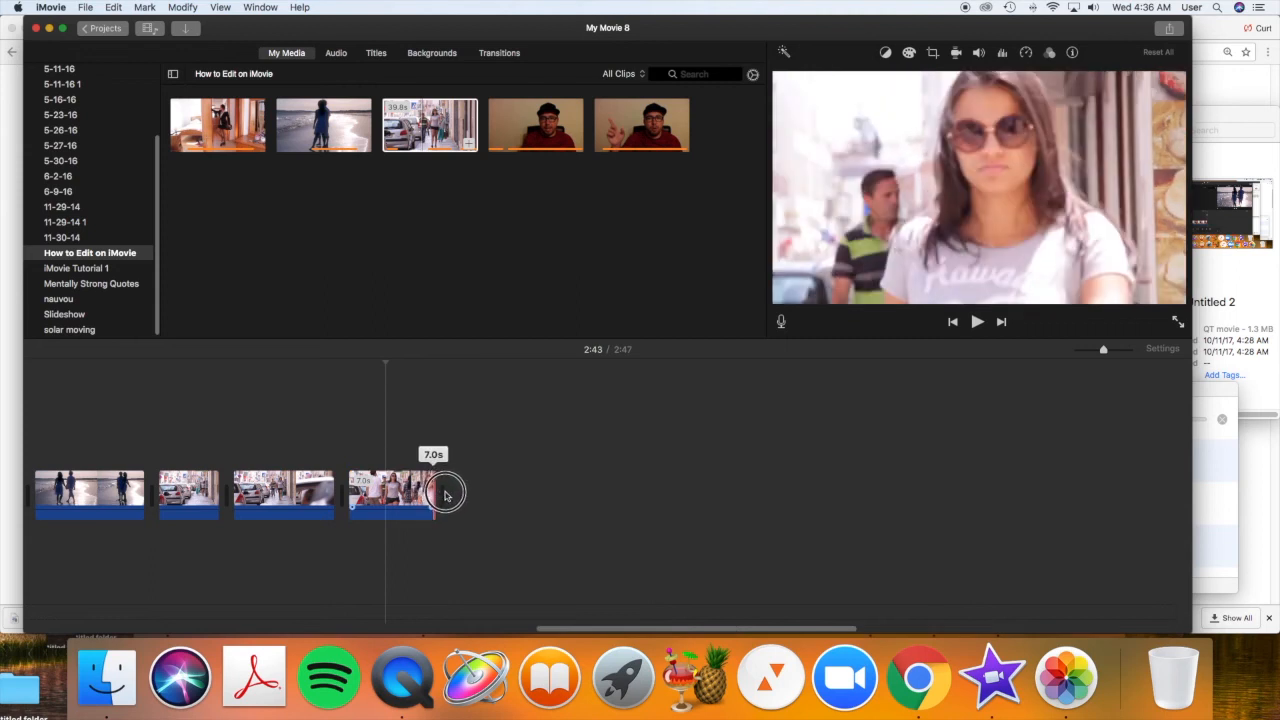
left_click_drag(444, 492, 428, 492)
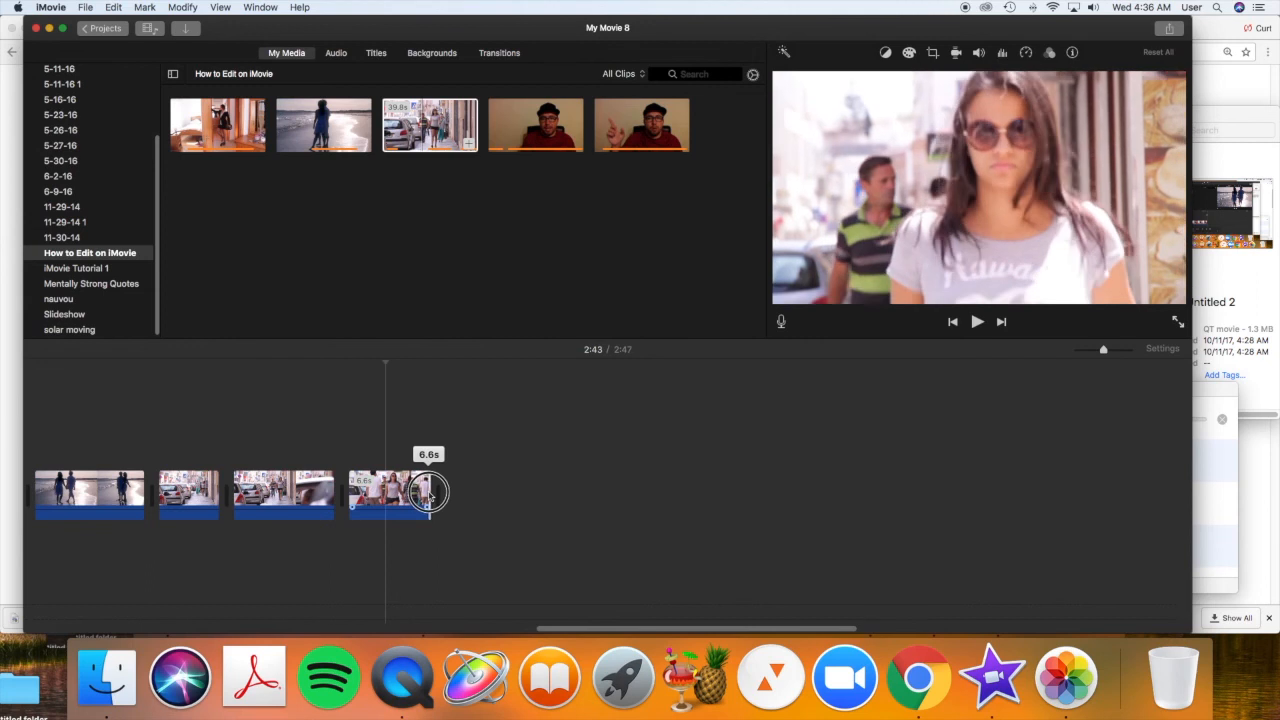
left_click_drag(428, 492, 420, 492)
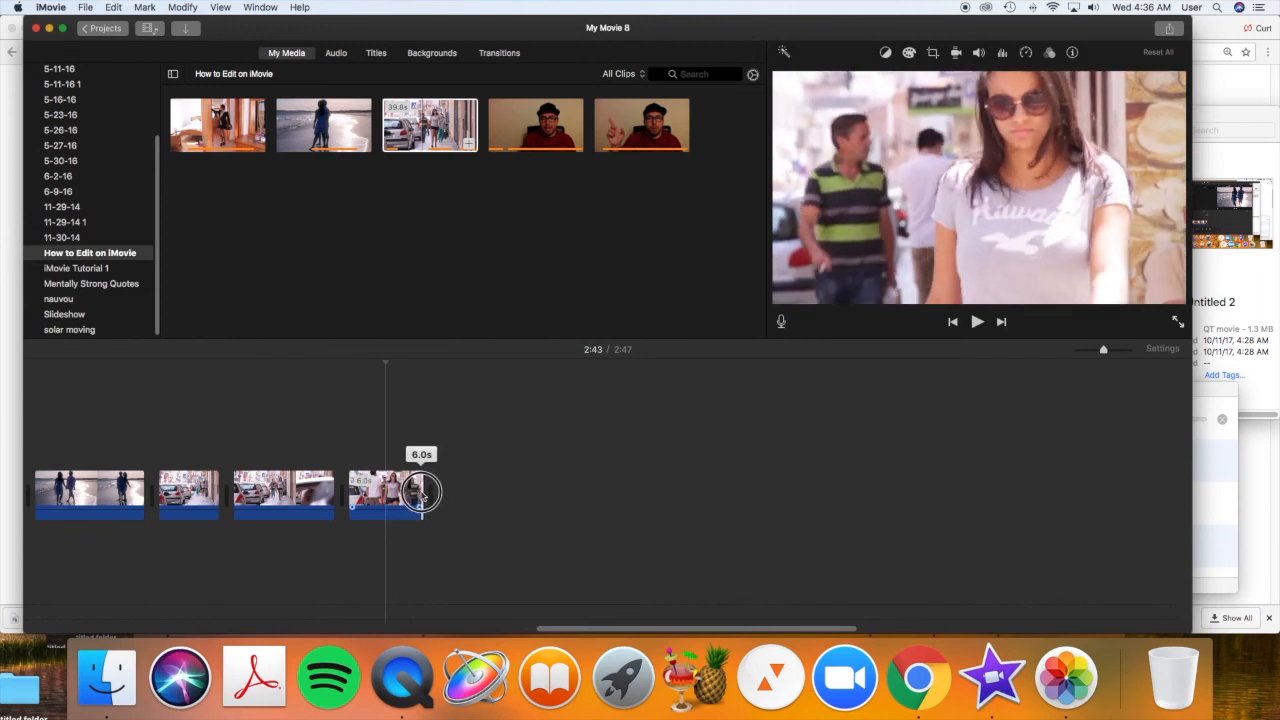
left_click_drag(420, 490, 416, 490)
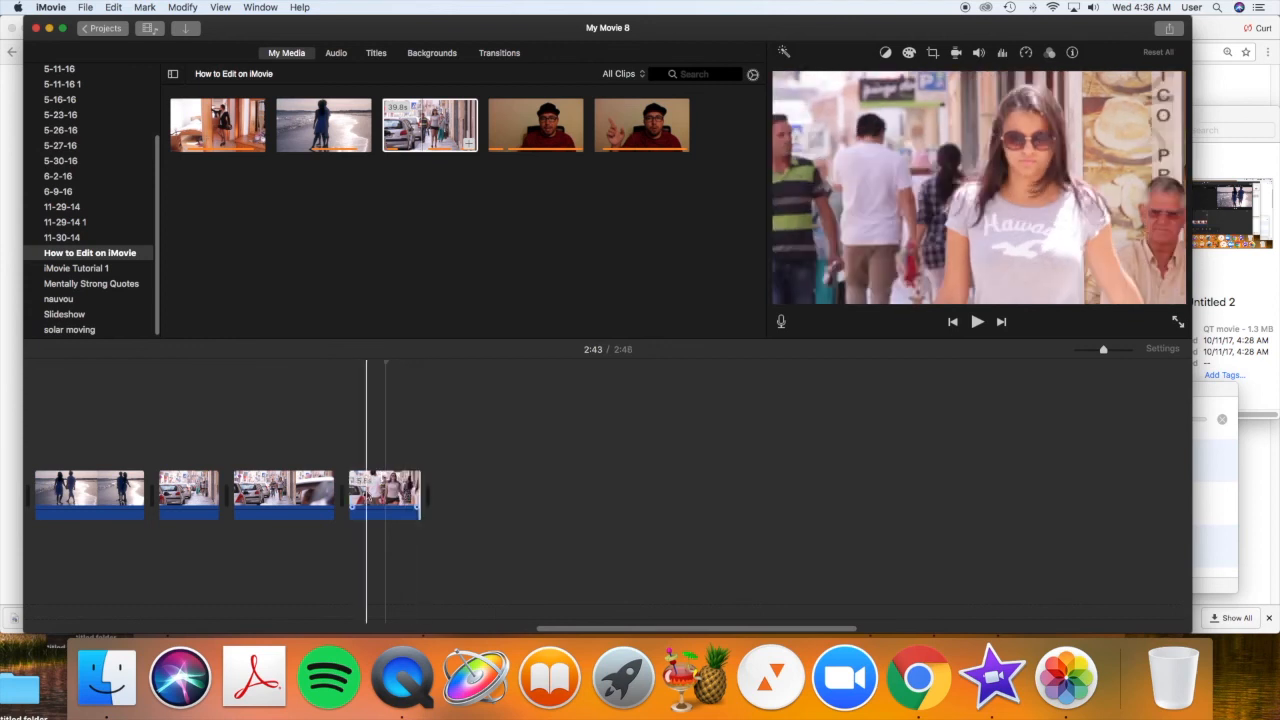
Step: Trim the mid section's end edge to about 5.6 seconds
left_click_drag(384, 496, 348, 496)
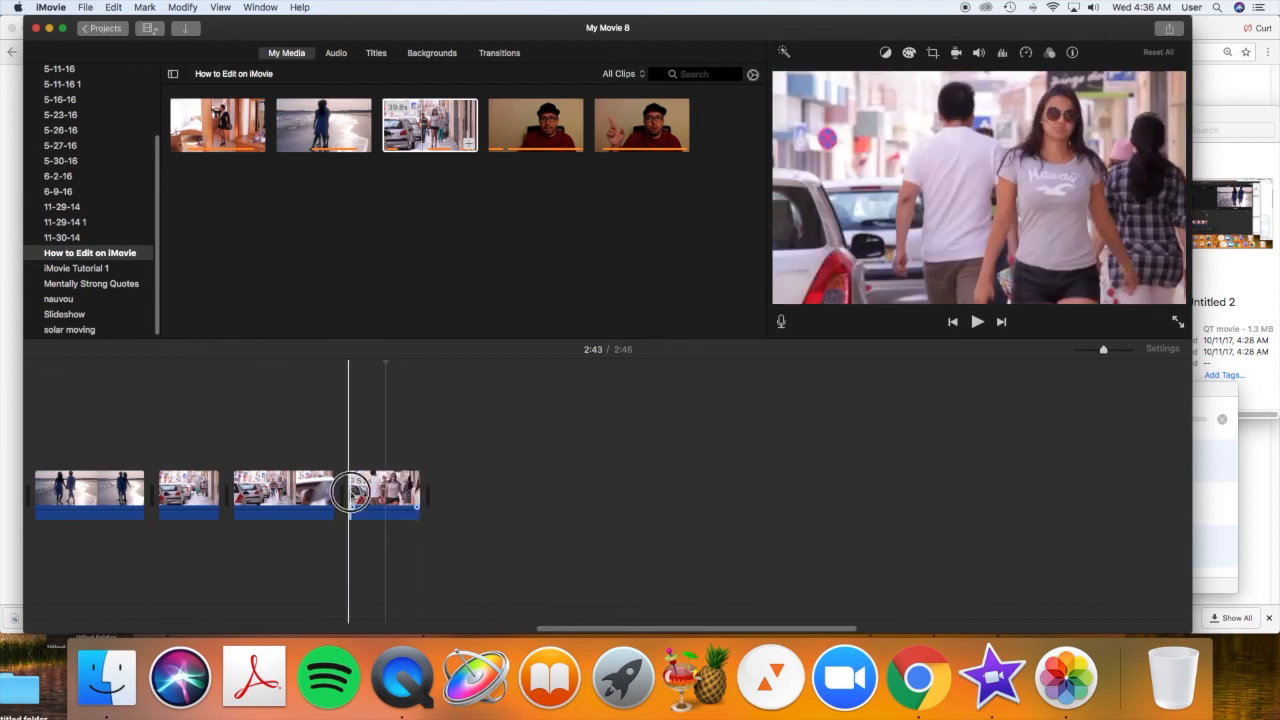
left_click_drag(350, 492, 358, 492)
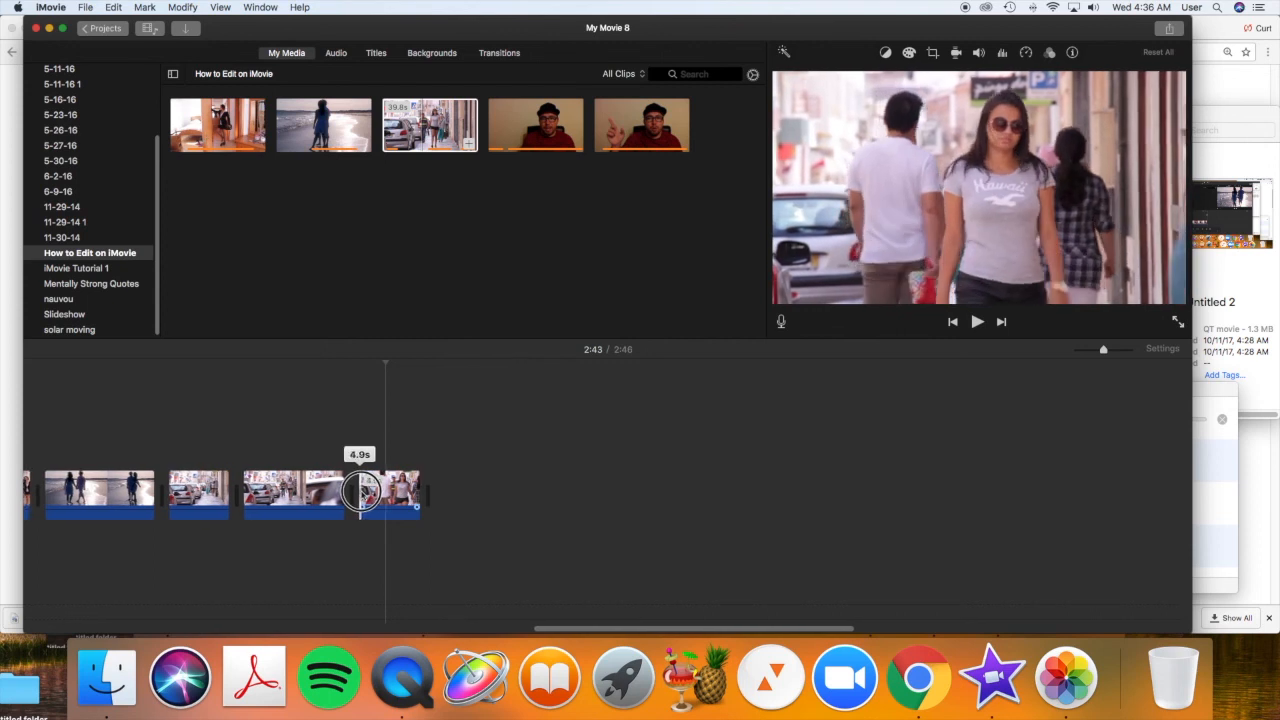
left_click_drag(362, 492, 352, 492)
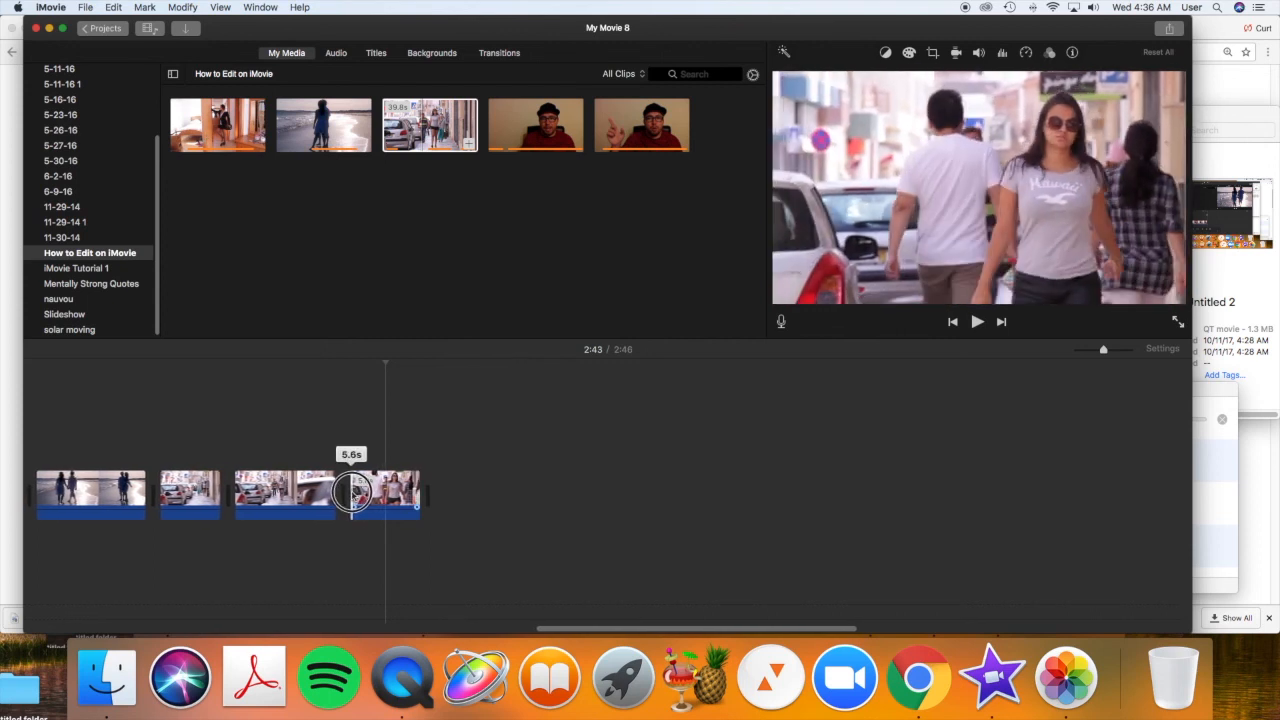